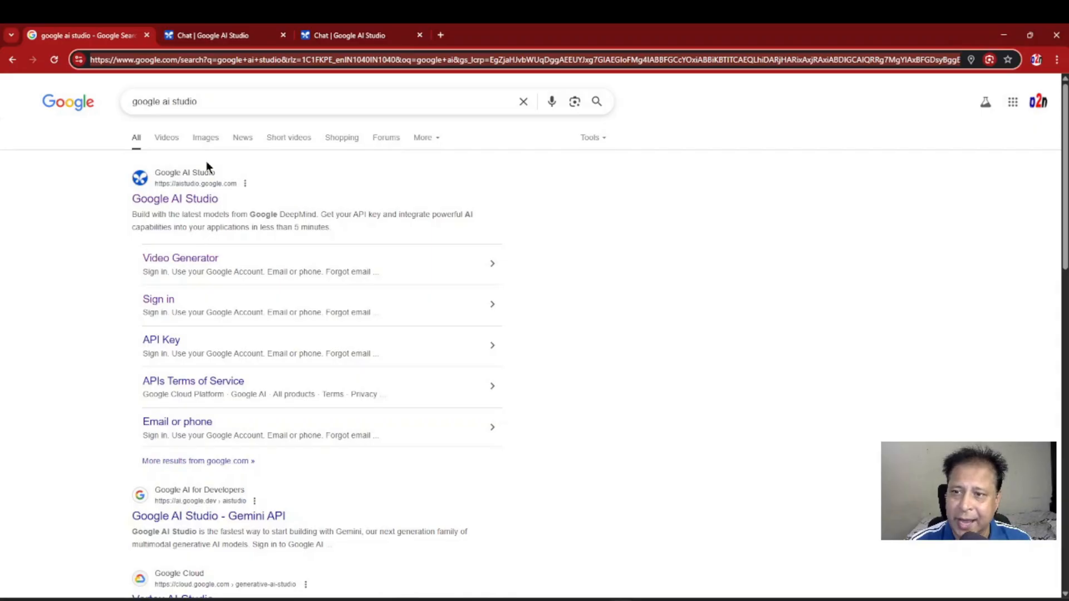
pyautogui.moveTo(175, 198)
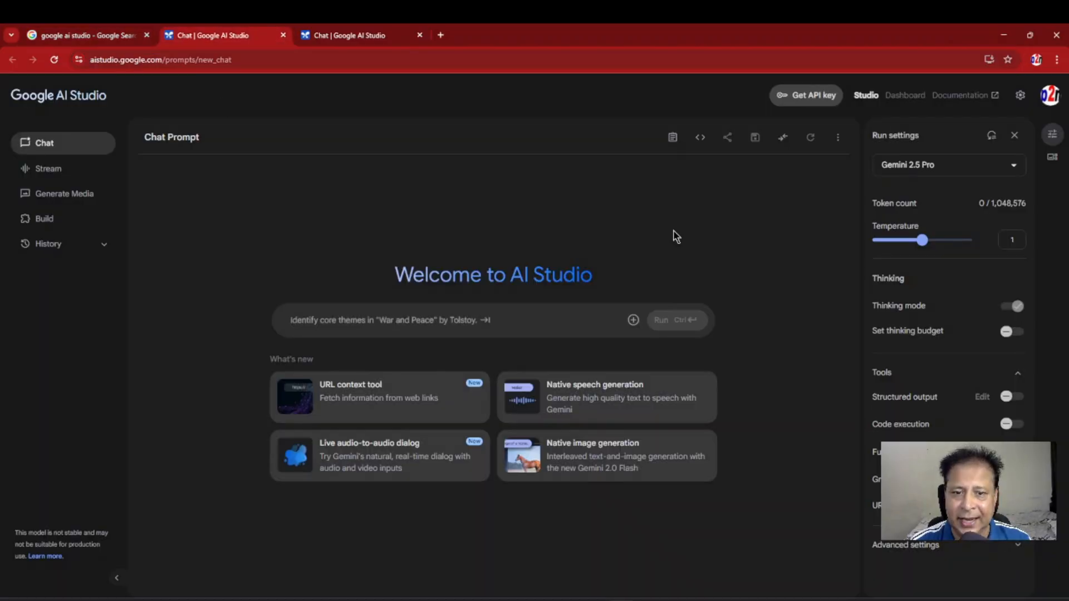
pyautogui.moveTo(559, 400)
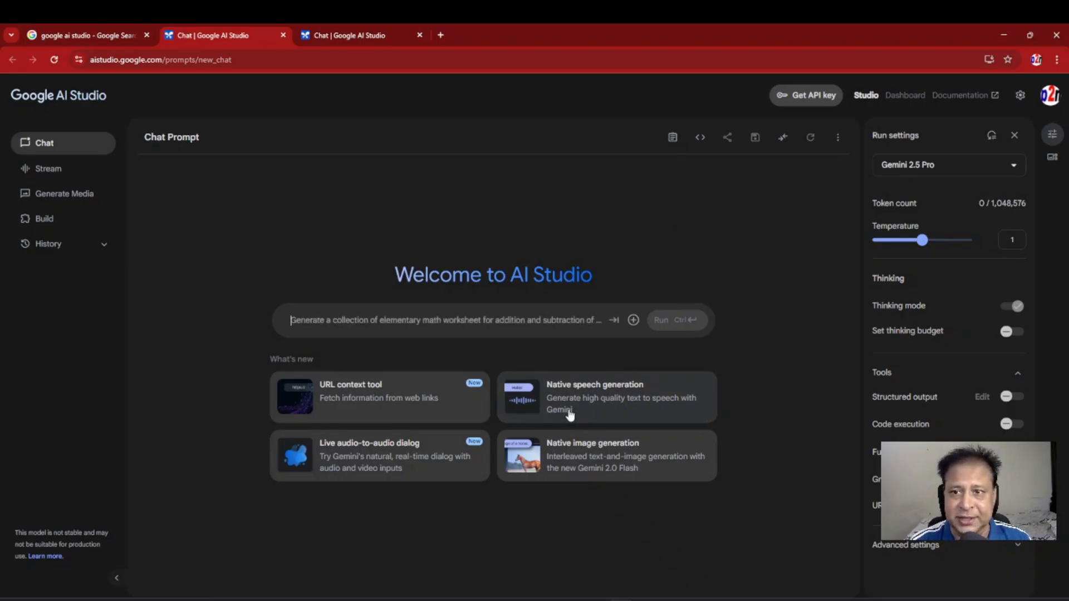
# Step: Go to speech generation and choose the Gemini 2.5 Pro Preview TTS model
pyautogui.click(350, 35)
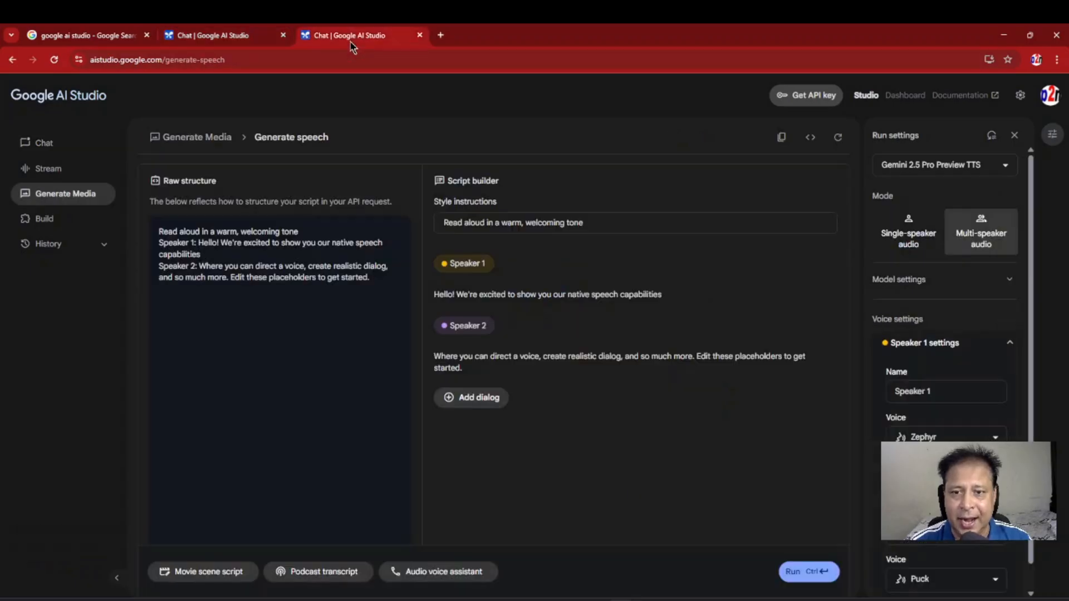
pyautogui.moveTo(749, 418)
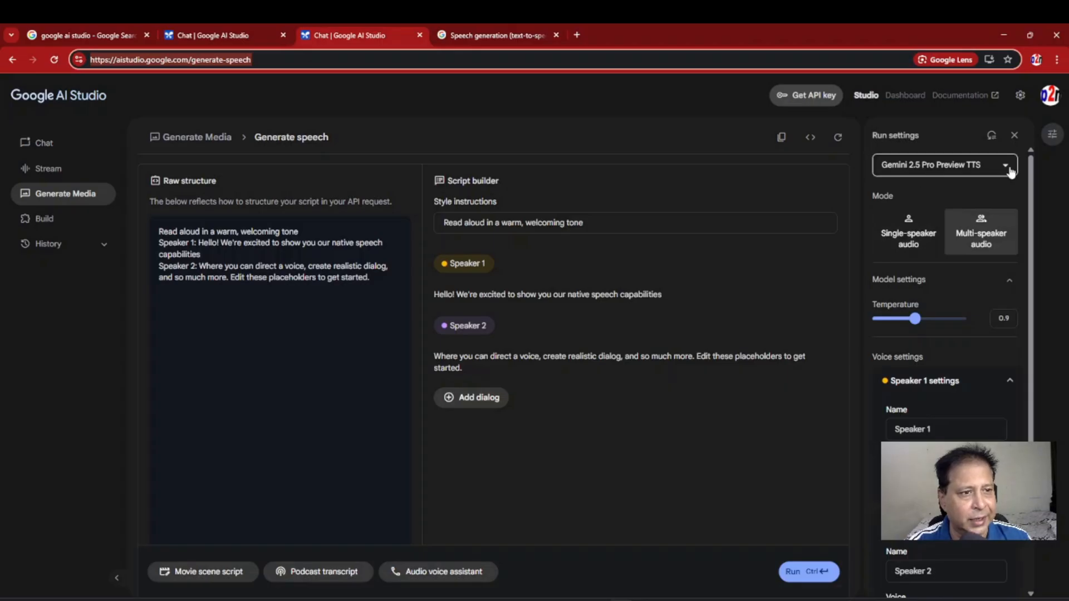
pyautogui.click(943, 164)
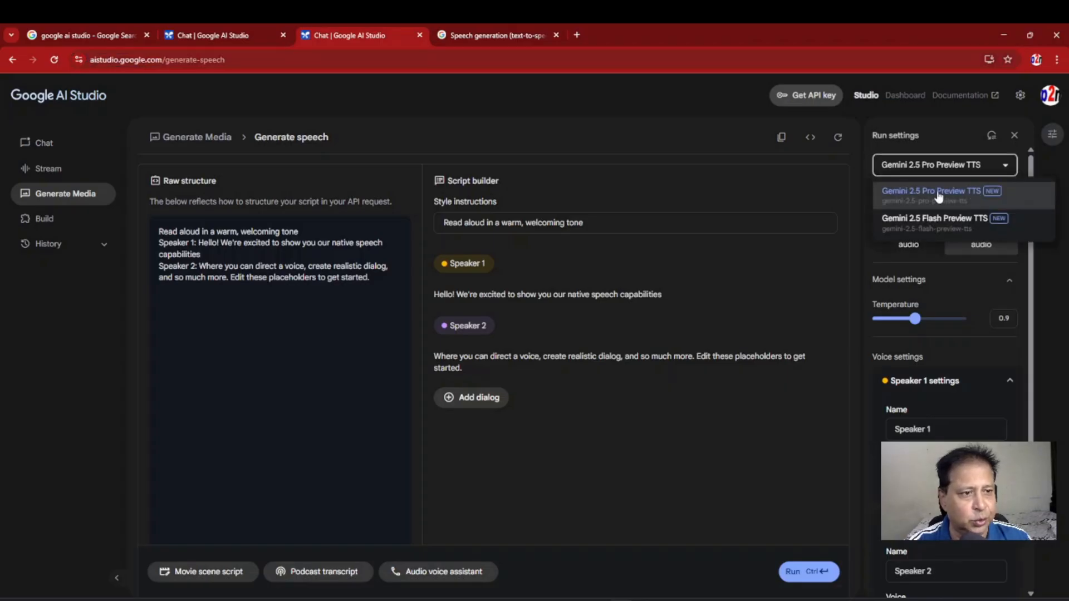
pyautogui.click(940, 194)
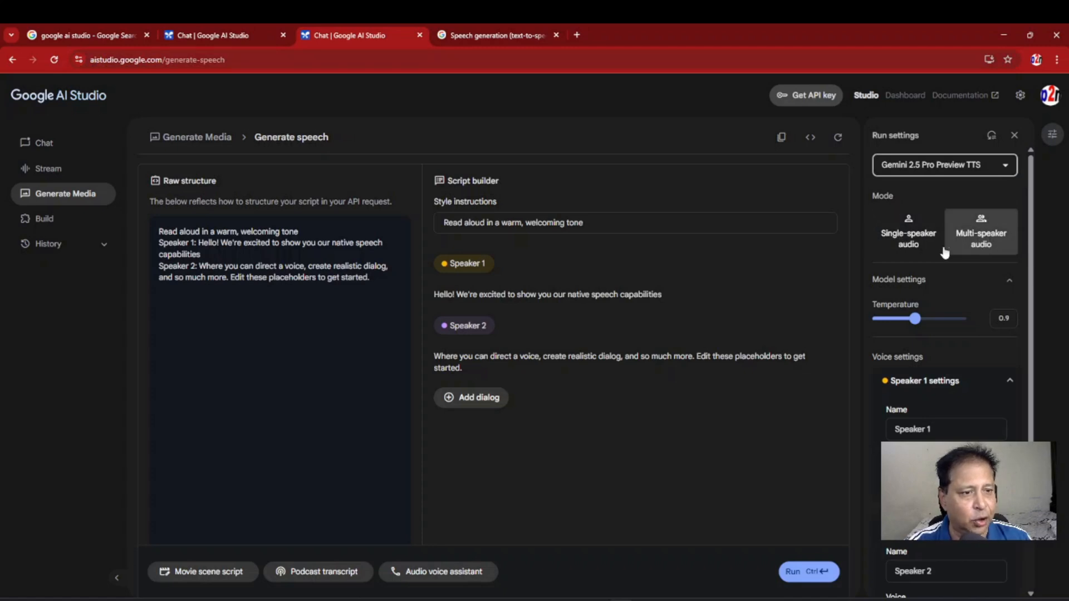
pyautogui.moveTo(507, 354)
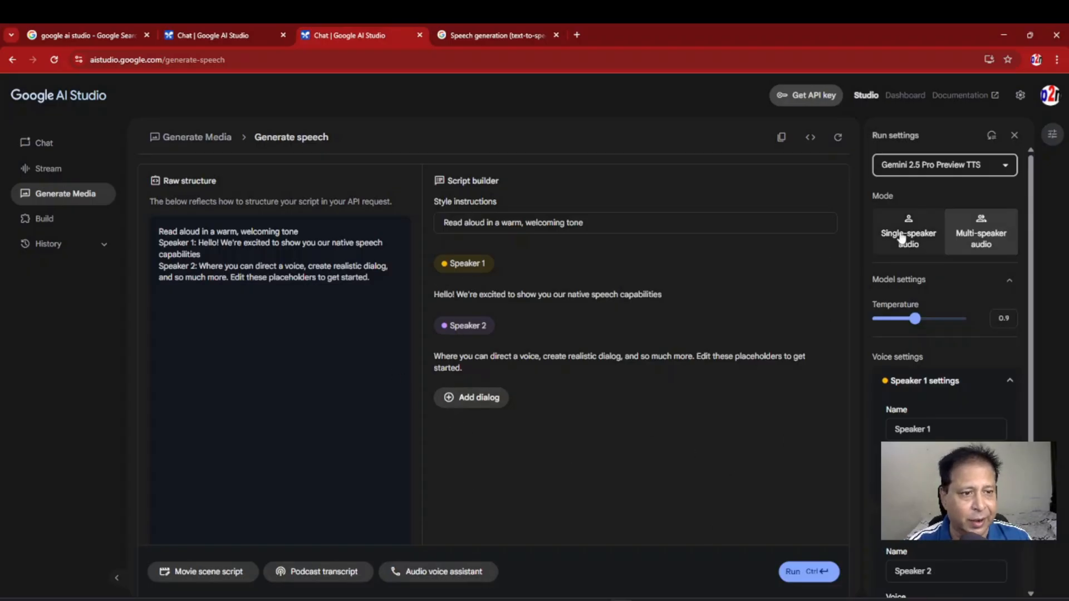
# Step: Try single-speaker mode and a low temperature, then return to multi-speaker at temperature 0.9
pyautogui.click(909, 232)
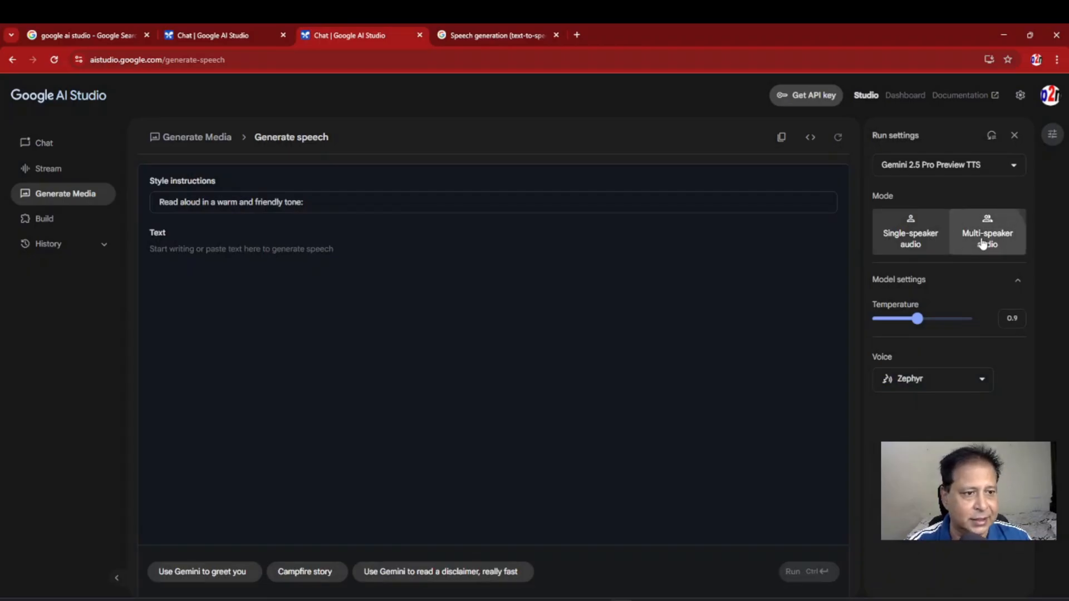
pyautogui.click(986, 232)
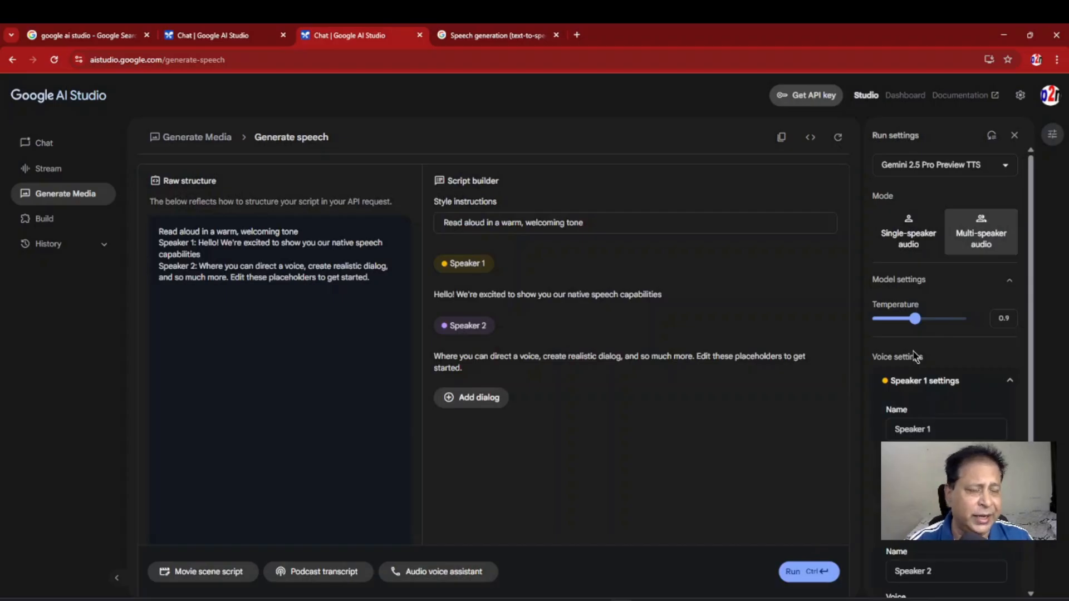
pyautogui.moveTo(916, 317); pyautogui.dragTo(880, 318)
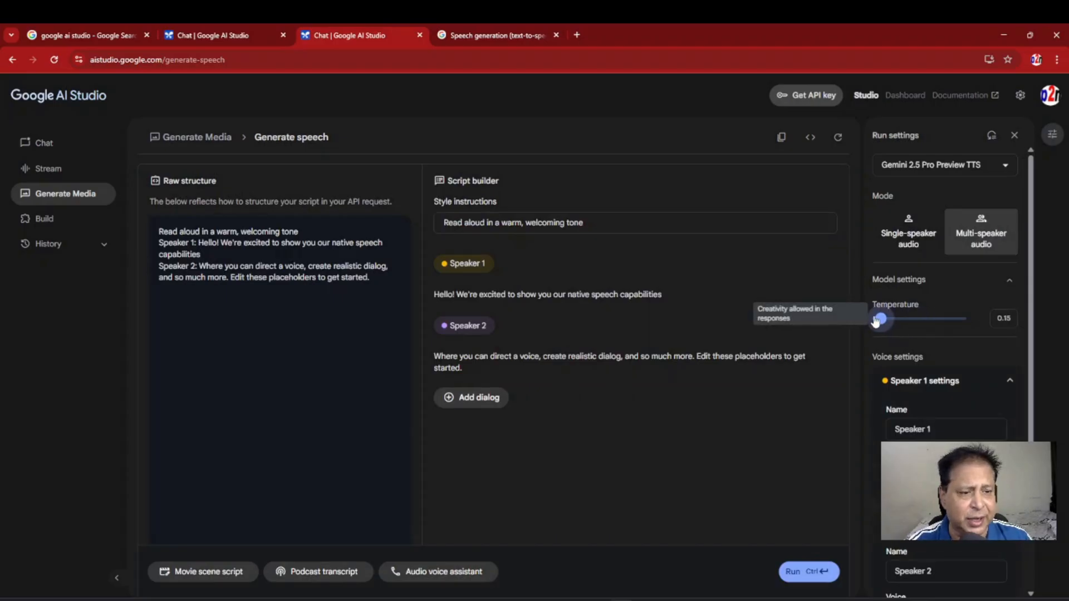
pyautogui.moveTo(880, 319); pyautogui.dragTo(916, 319)
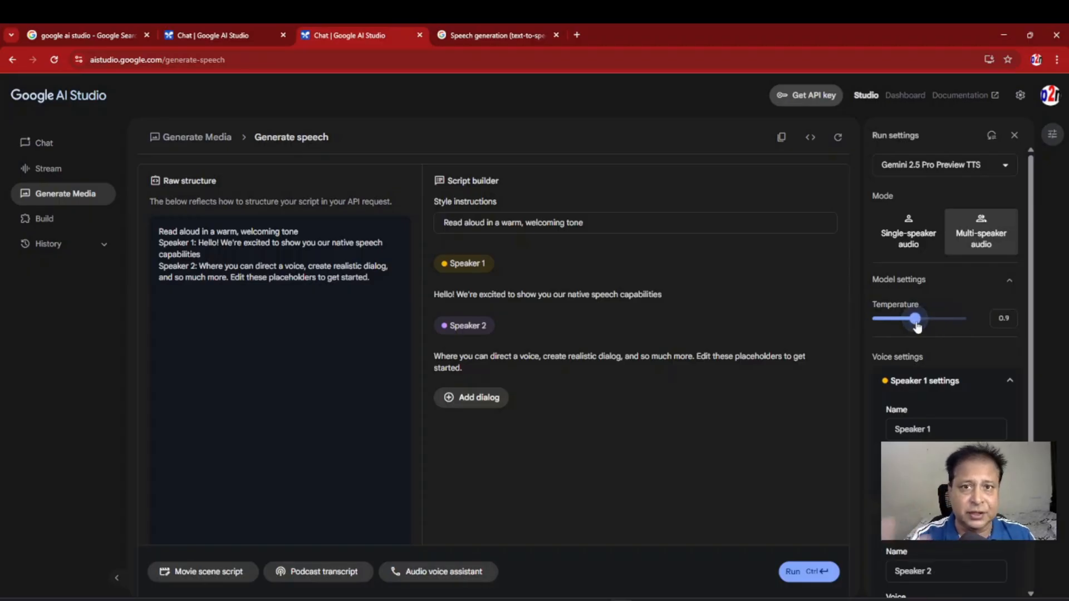
pyautogui.moveTo(919, 352)
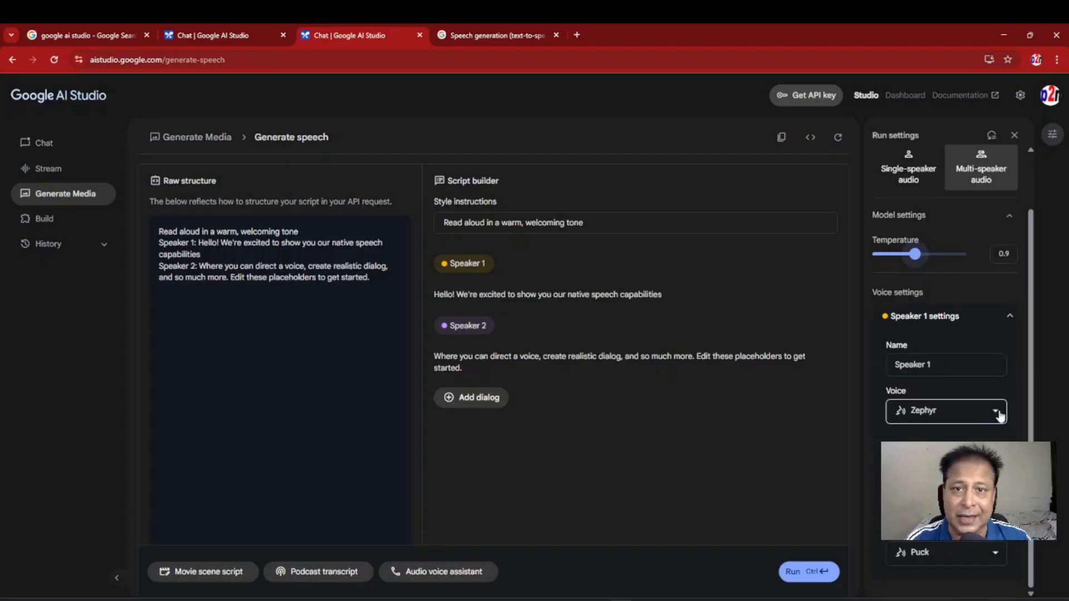
pyautogui.click(947, 411)
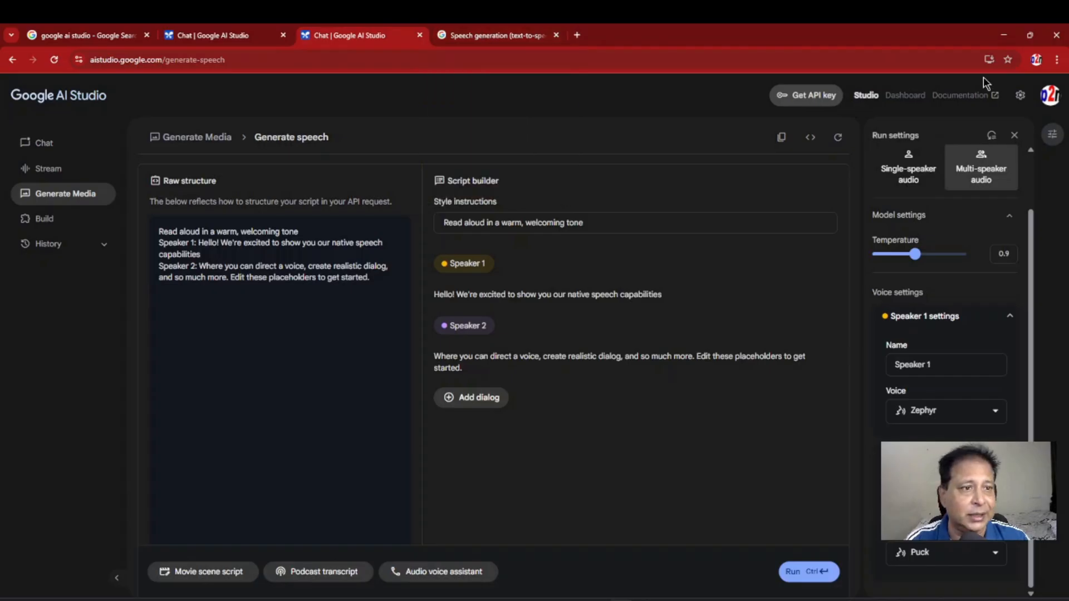
pyautogui.click(496, 34)
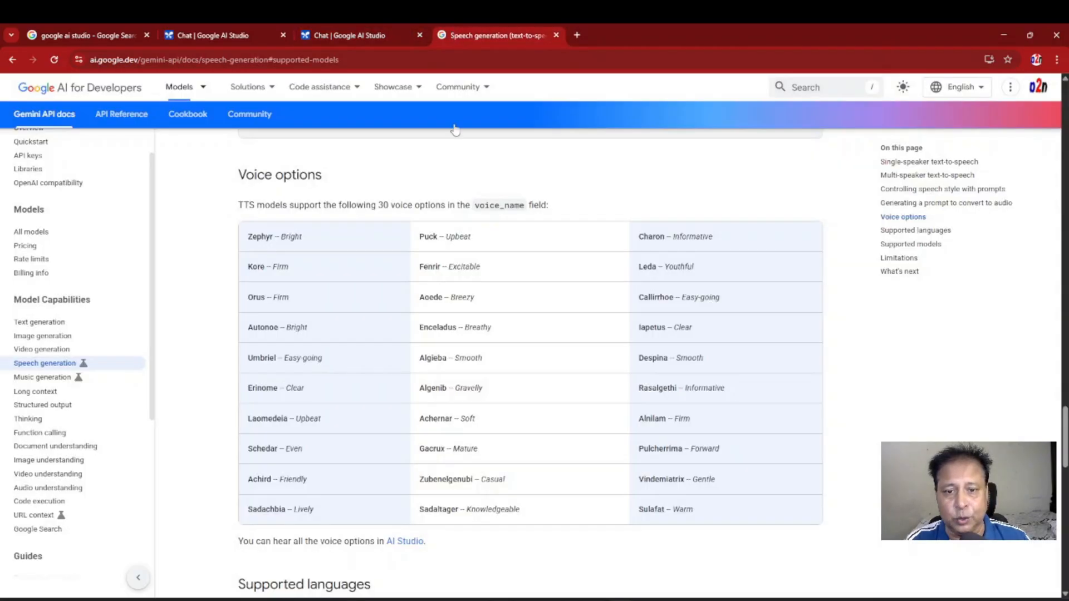
pyautogui.moveTo(639, 590)
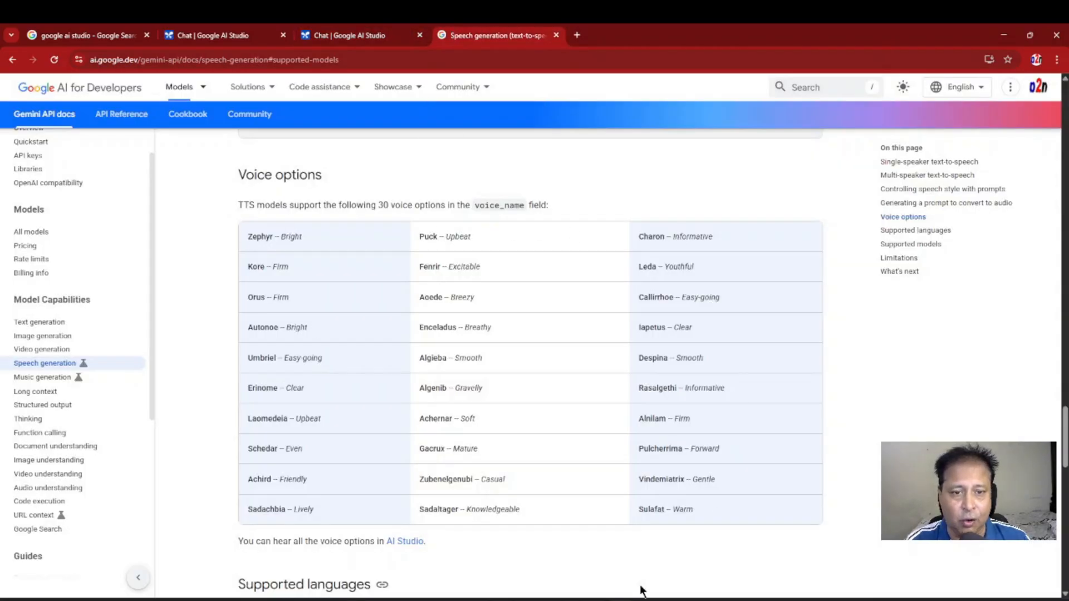
pyautogui.moveTo(751, 289)
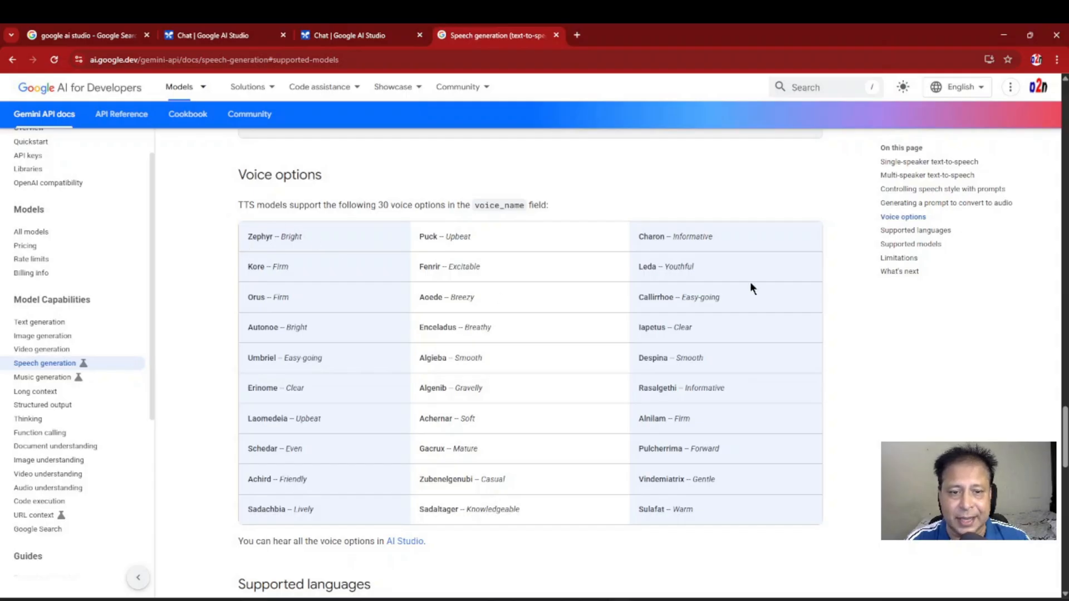
pyautogui.moveTo(608, 465)
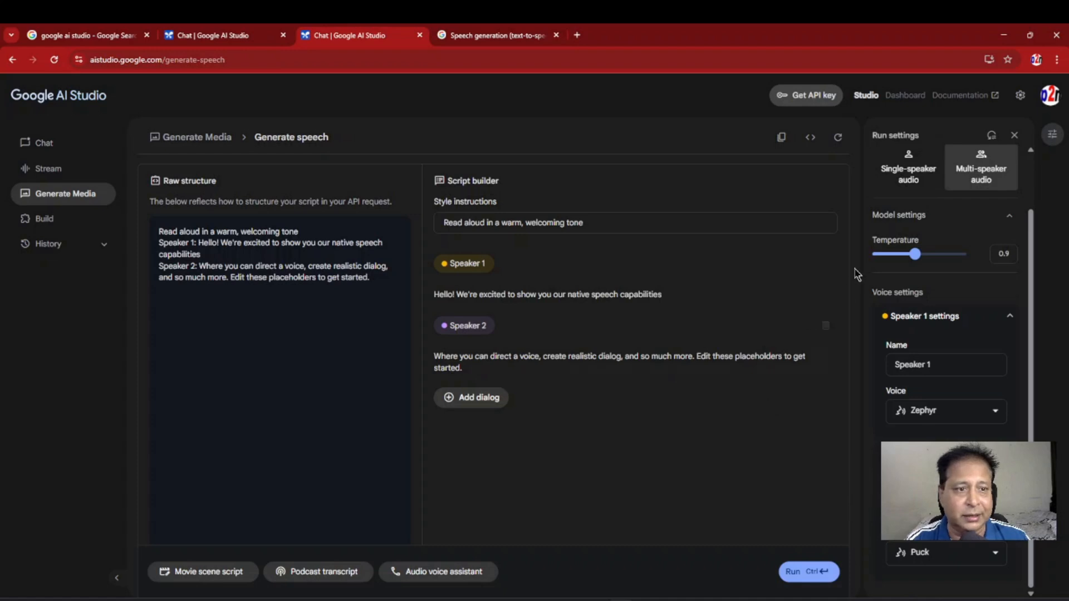
# Step: Switch the run settings to single-speaker audio mode
pyautogui.click(909, 167)
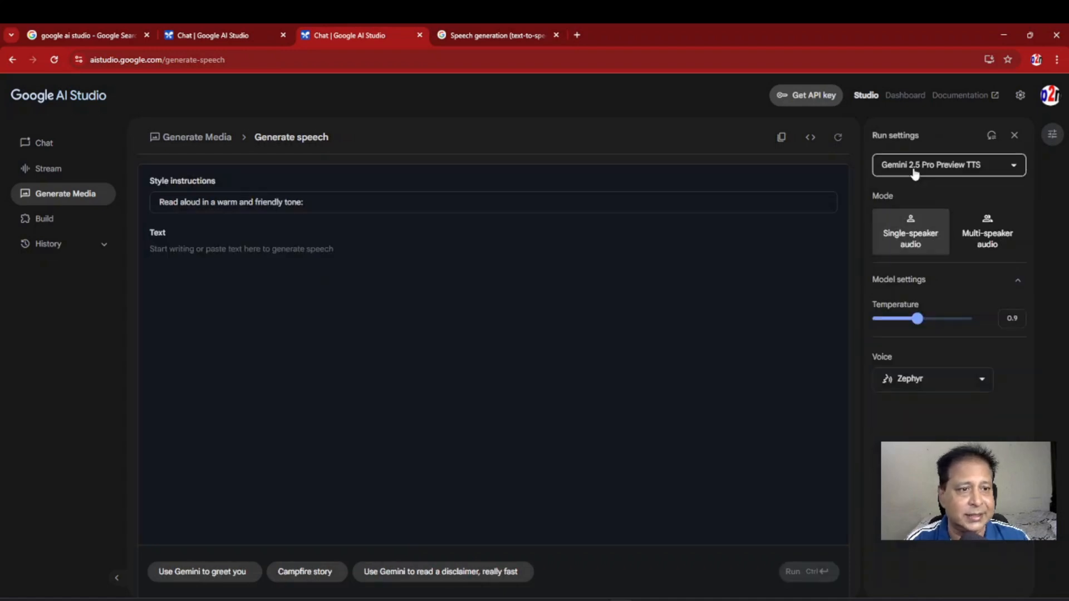
pyautogui.moveTo(729, 248)
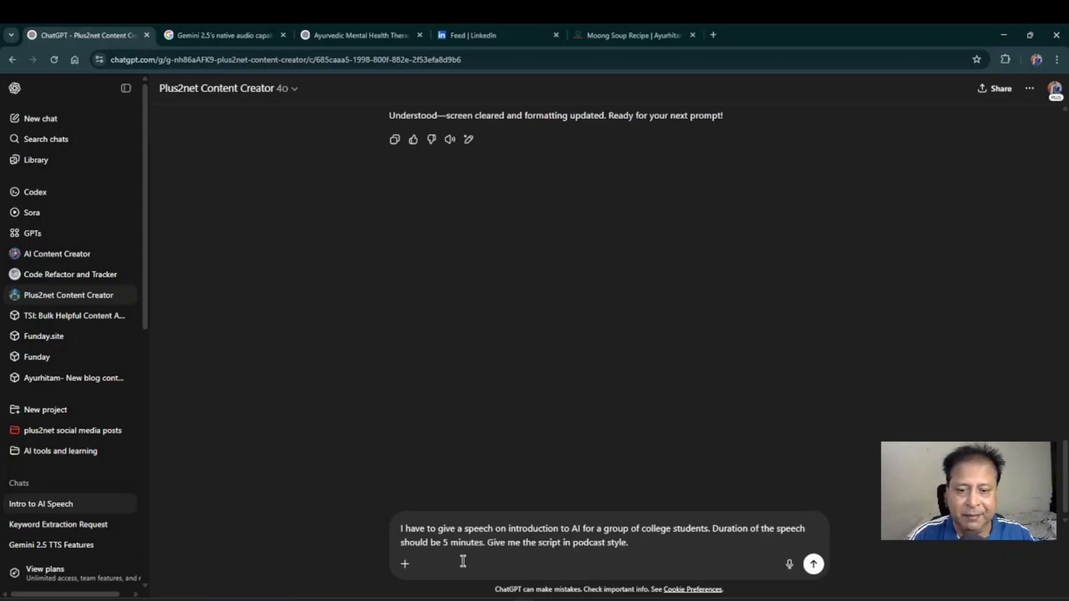
pyautogui.moveTo(508, 561)
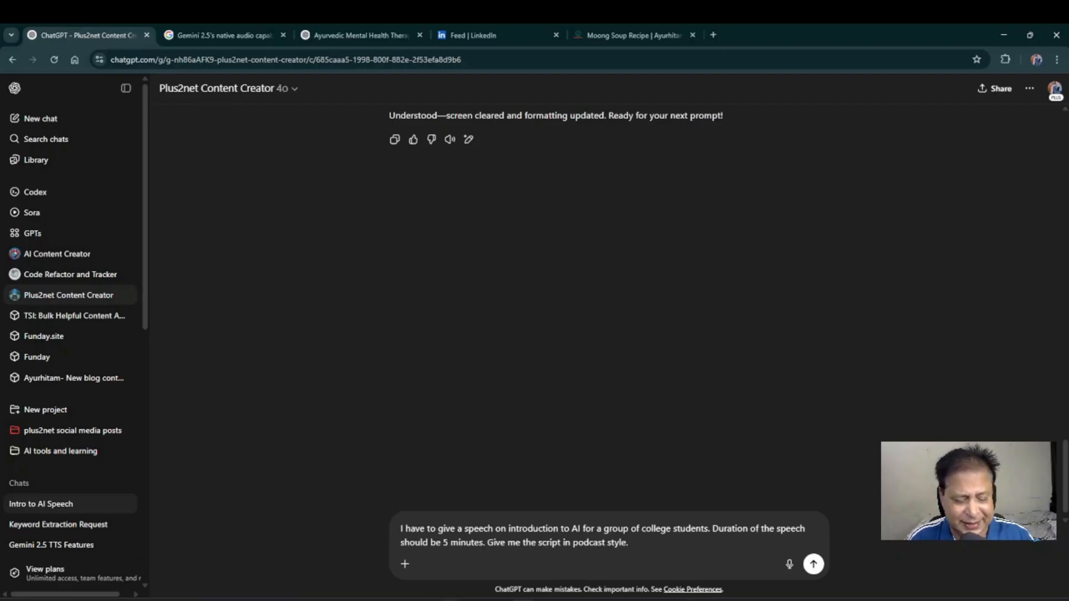
# Step: Request a 2-minute AI intro script in ChatGPT, select it, and return to AI Studio
pyautogui.click(442, 543)
pyautogui.write('2')
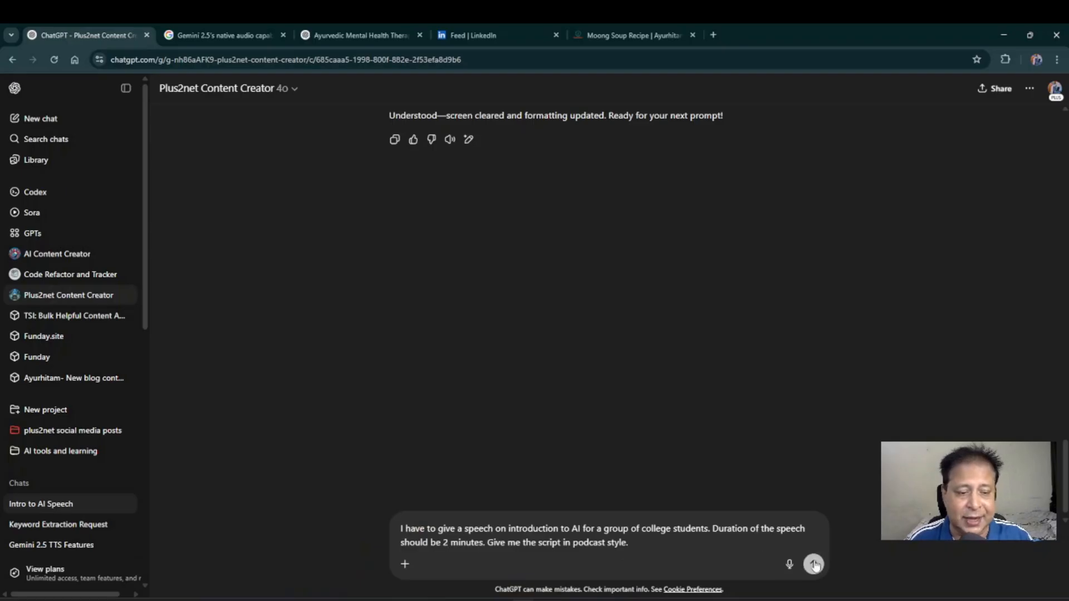
pyautogui.click(814, 565)
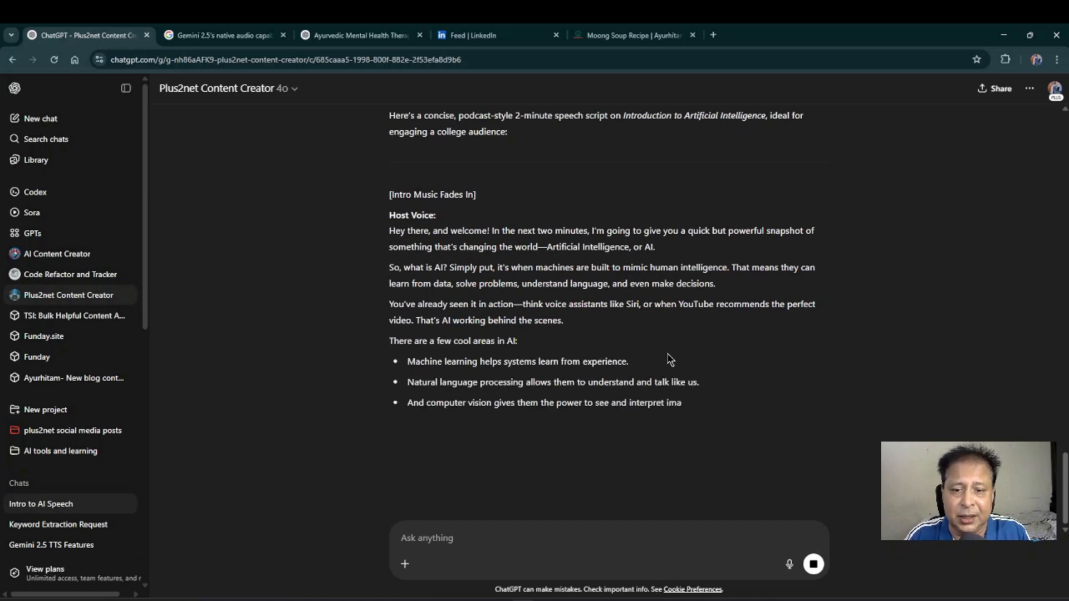
pyautogui.scroll(-3)
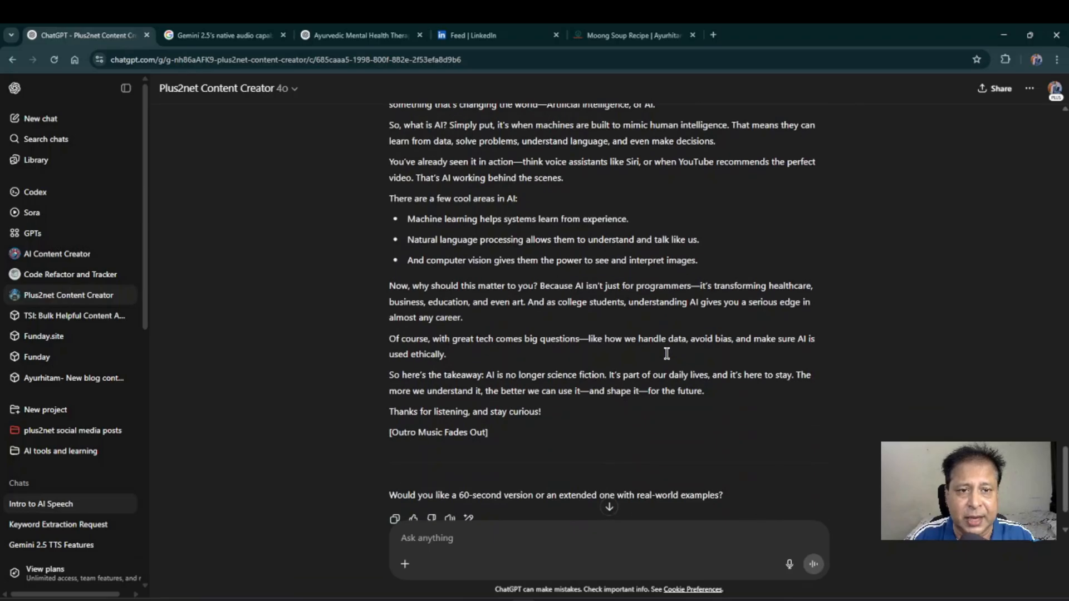
pyautogui.moveTo(503, 391); pyautogui.dragTo(541, 411)
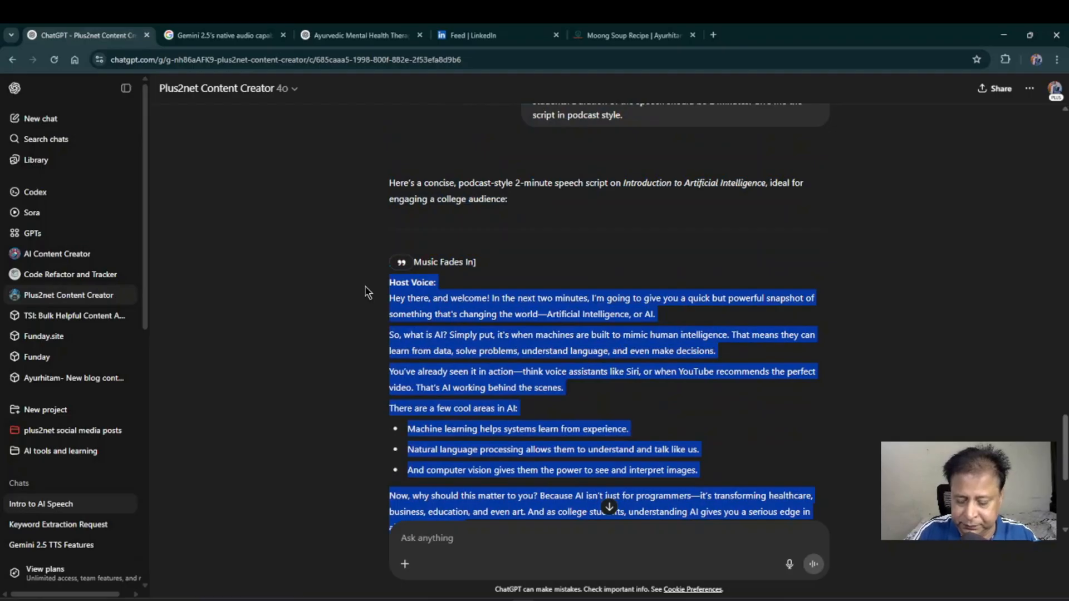
pyautogui.click(361, 34)
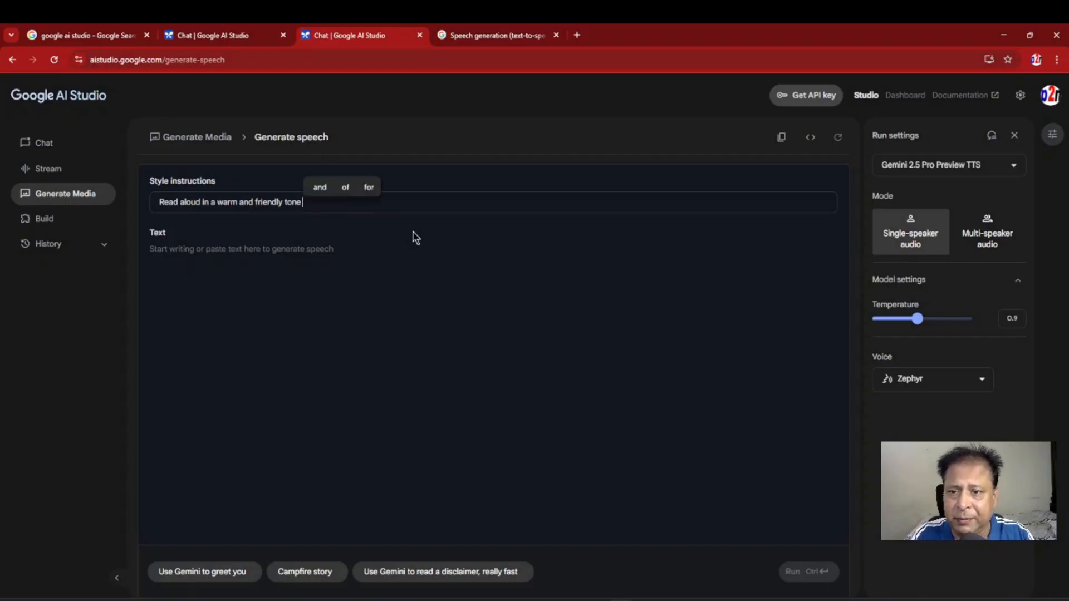
# Step: Add 'at a slow rate' to the style instructions and run the speech generation
pyautogui.write('at a')
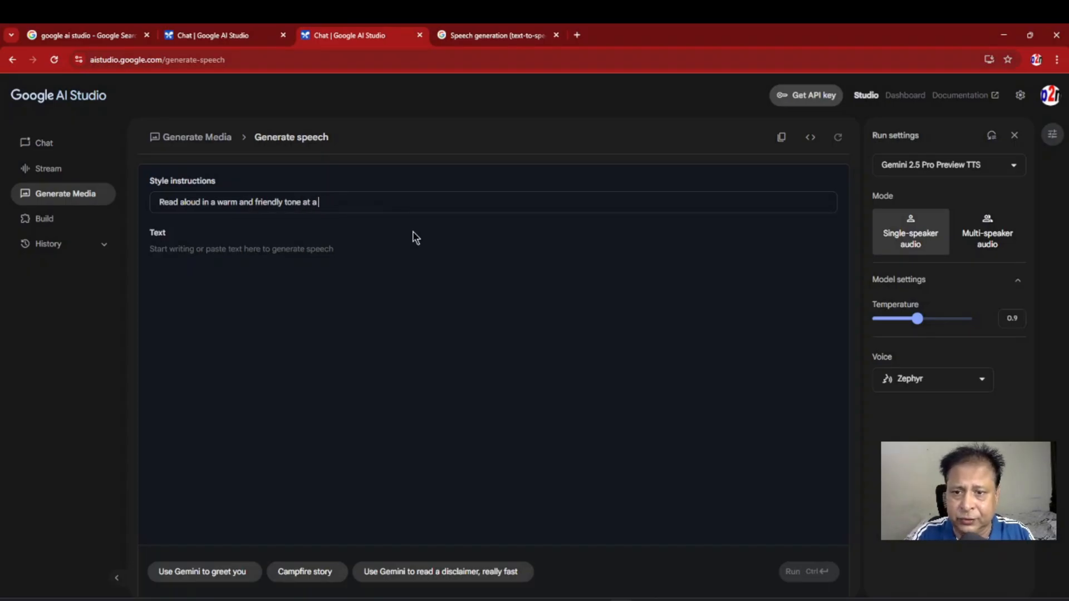
pyautogui.write('slow rate')
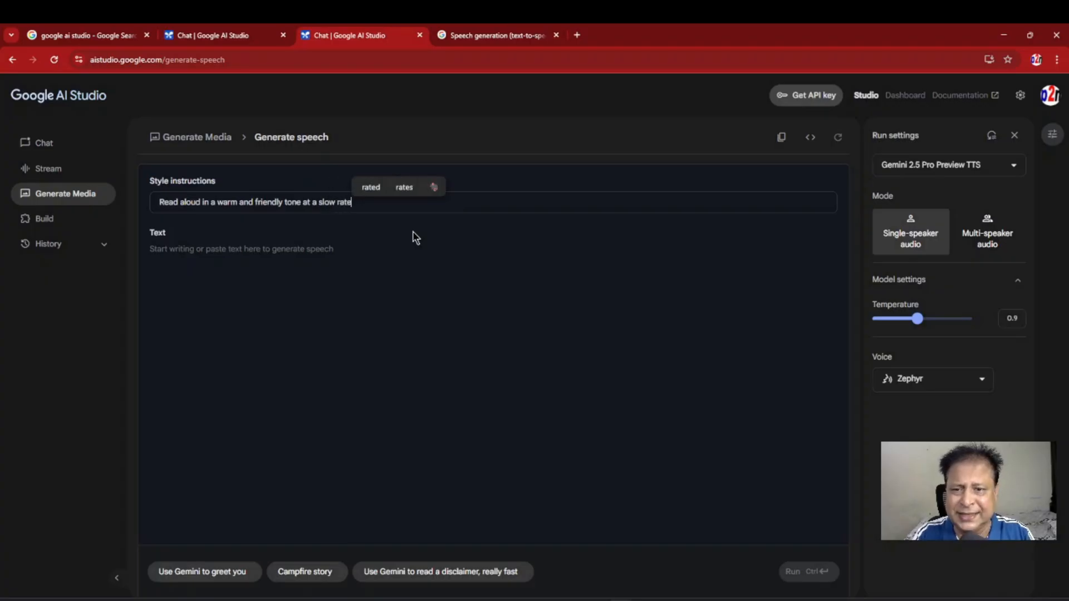
pyautogui.moveTo(363, 239)
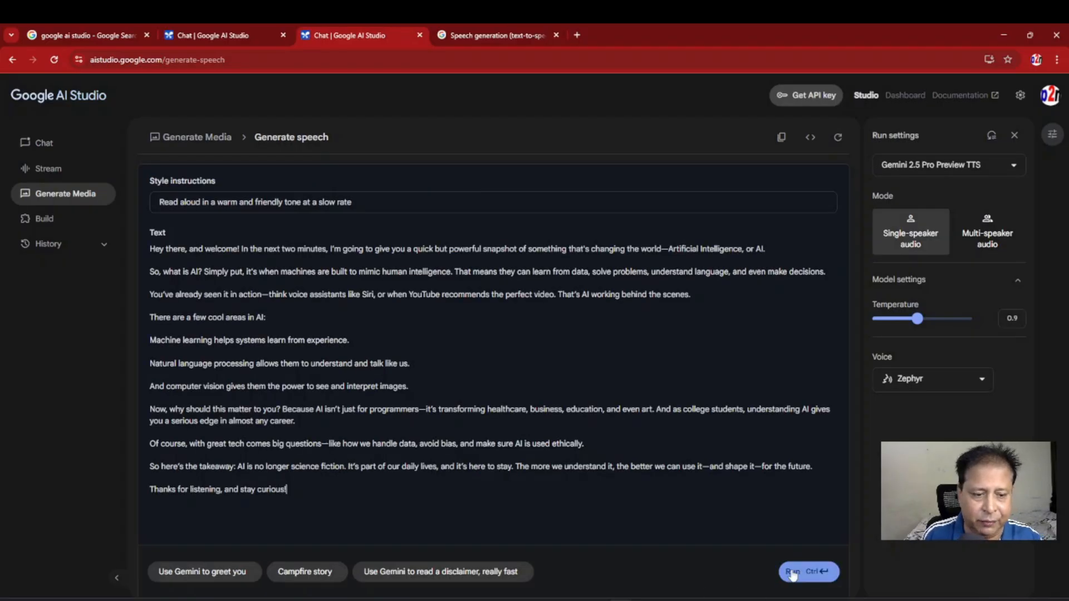
pyautogui.click(809, 571)
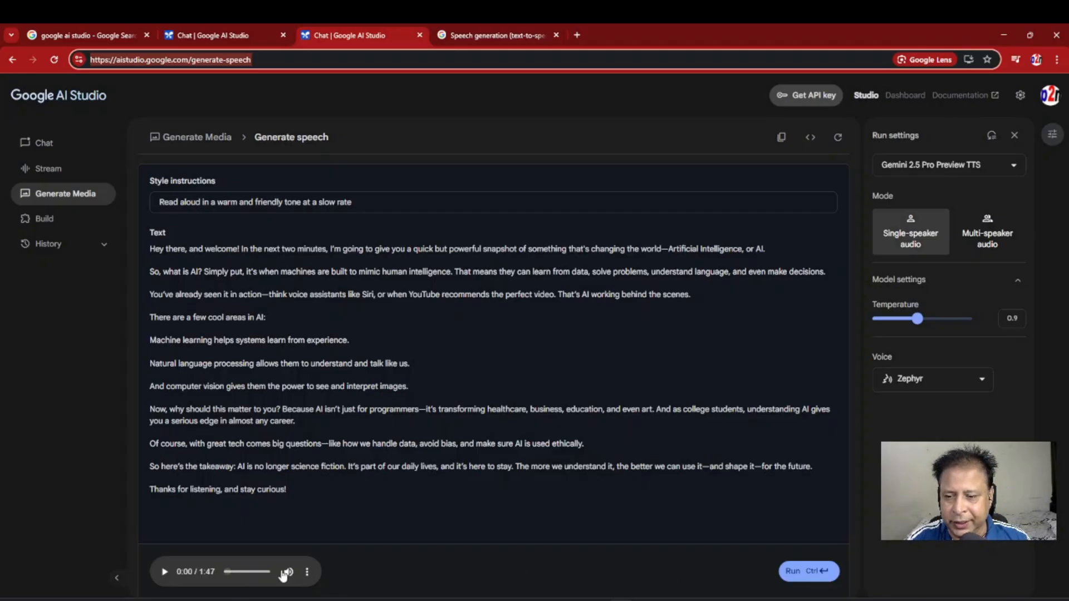
# Step: Check the audio player's options menu and start playing the 1:47 clip
pyautogui.click(306, 571)
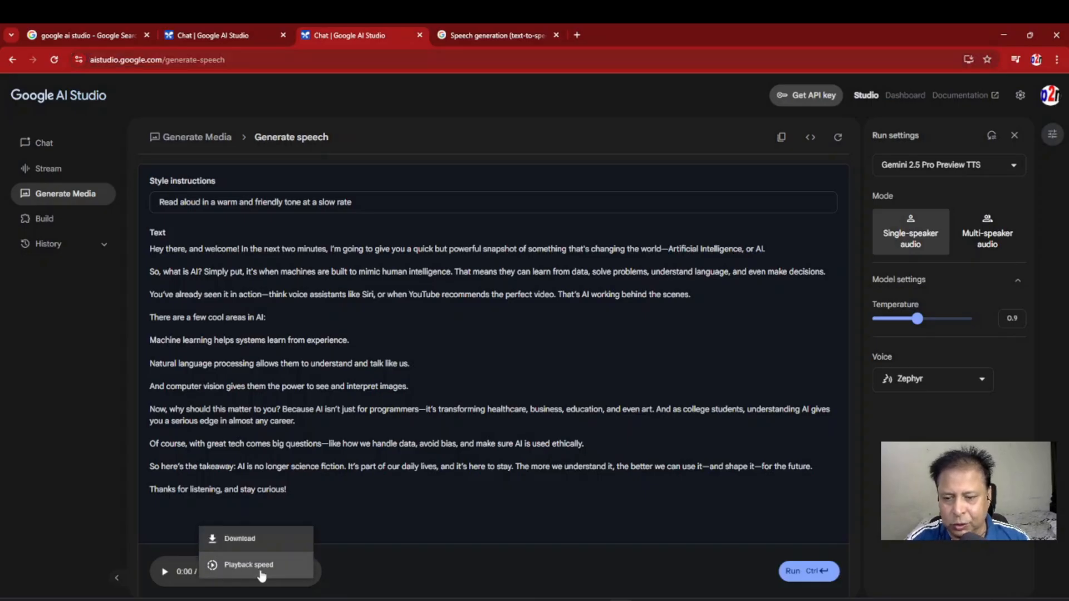
pyautogui.click(306, 572)
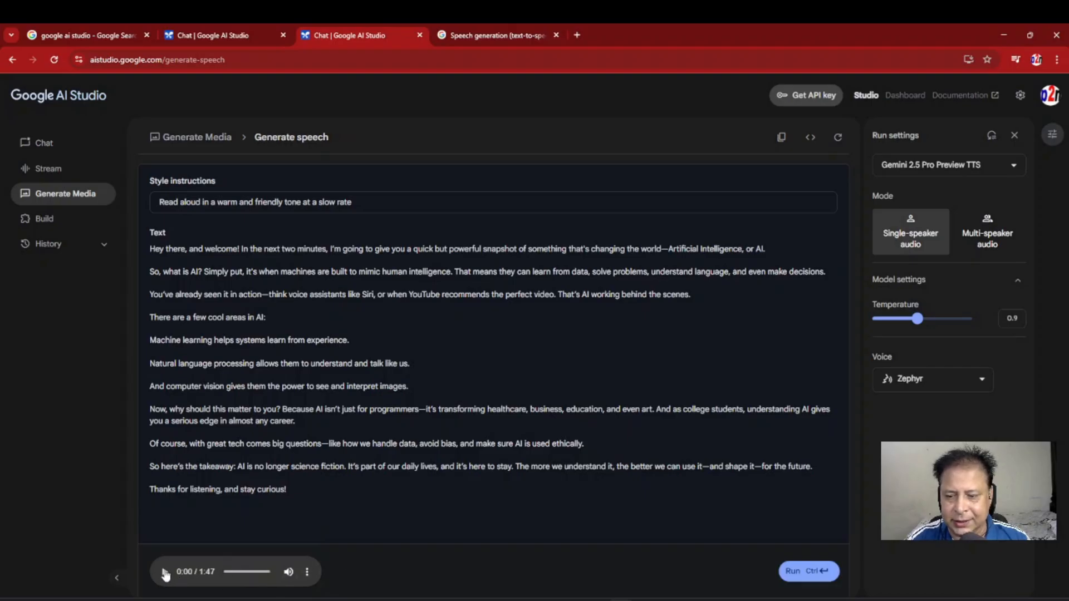
pyautogui.click(165, 571)
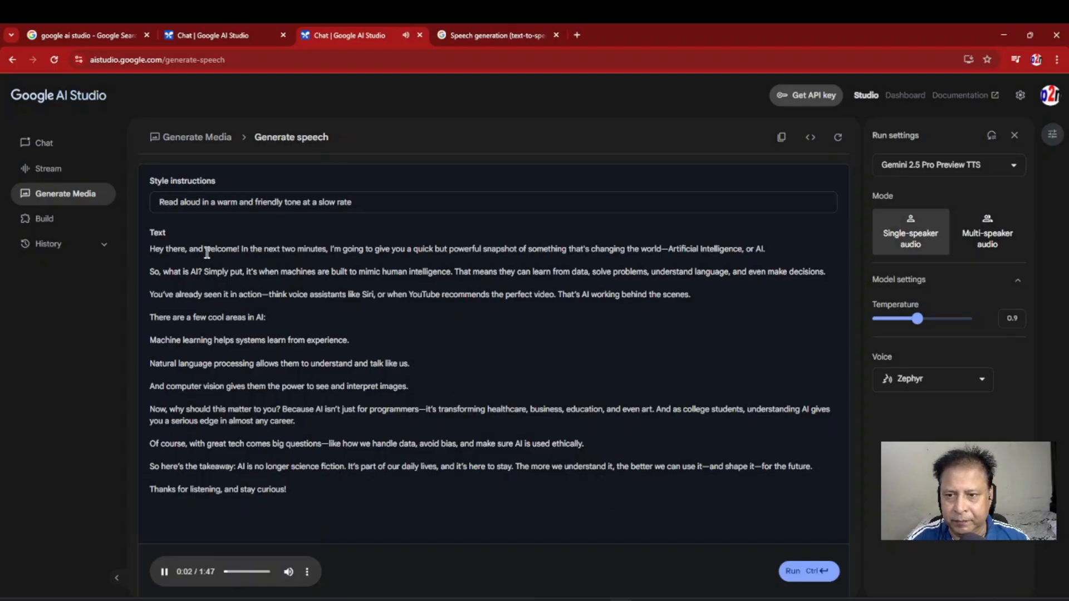
# Step: Highlight the script lines being read aloud while the clip plays
pyautogui.moveTo(205, 248); pyautogui.dragTo(412, 249)
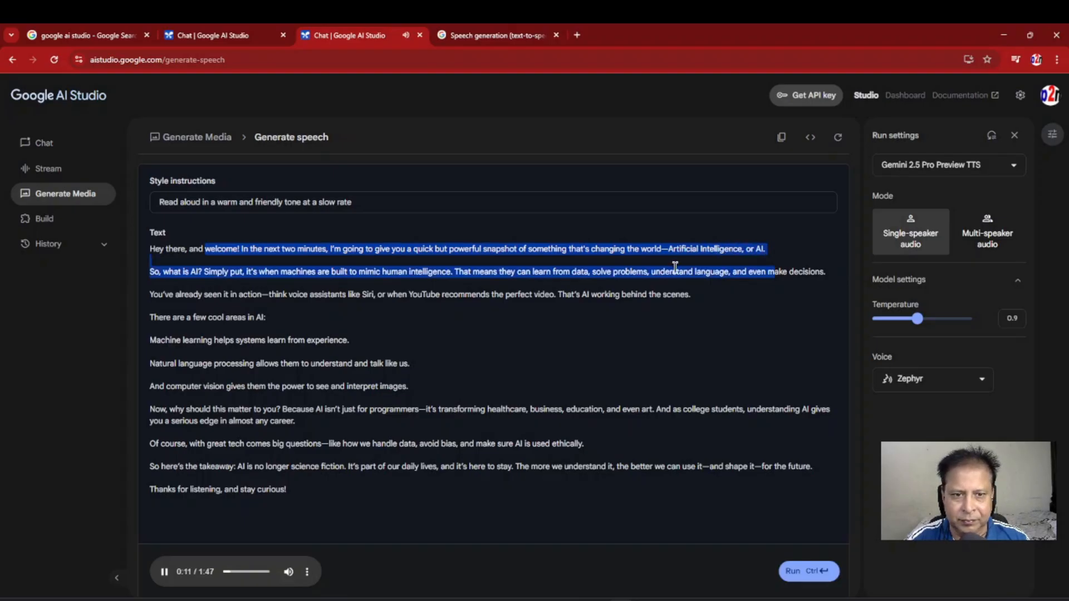
pyautogui.click(218, 272)
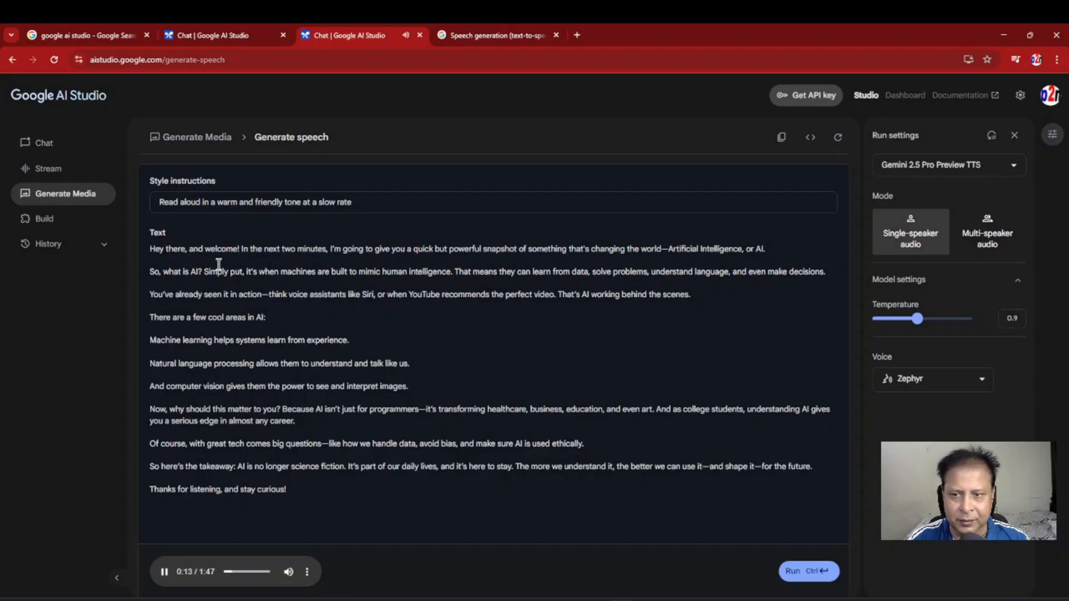
pyautogui.moveTo(150, 272); pyautogui.dragTo(277, 272)
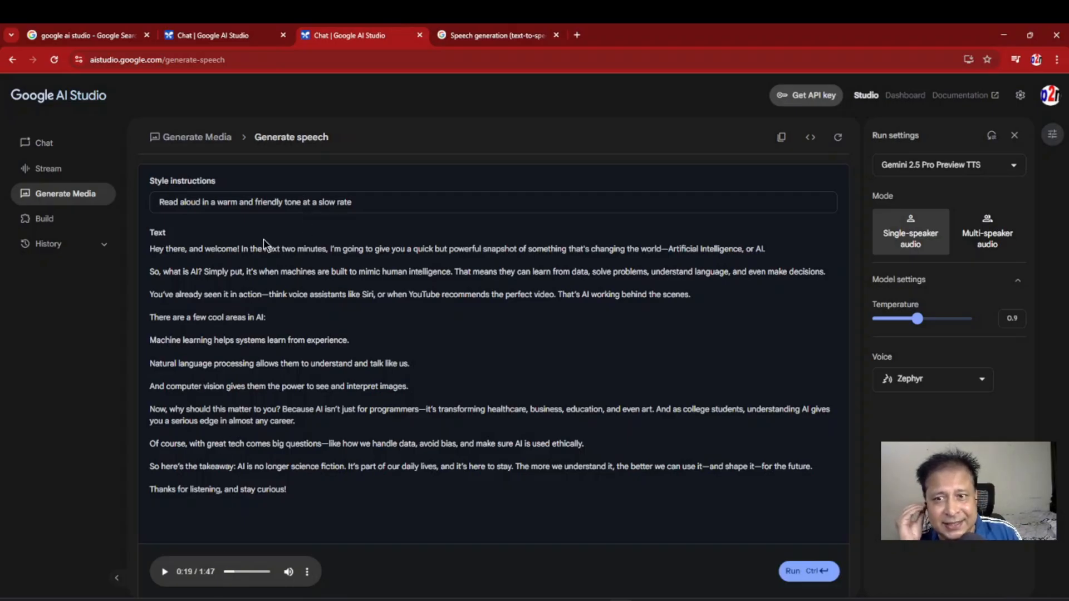
pyautogui.moveTo(349, 247)
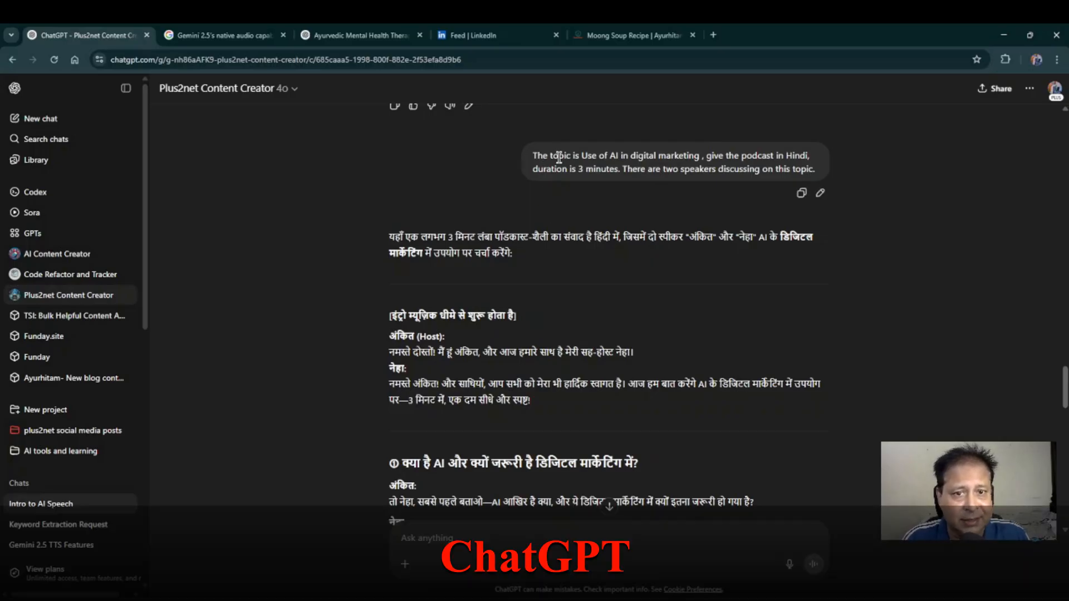
pyautogui.moveTo(665, 156)
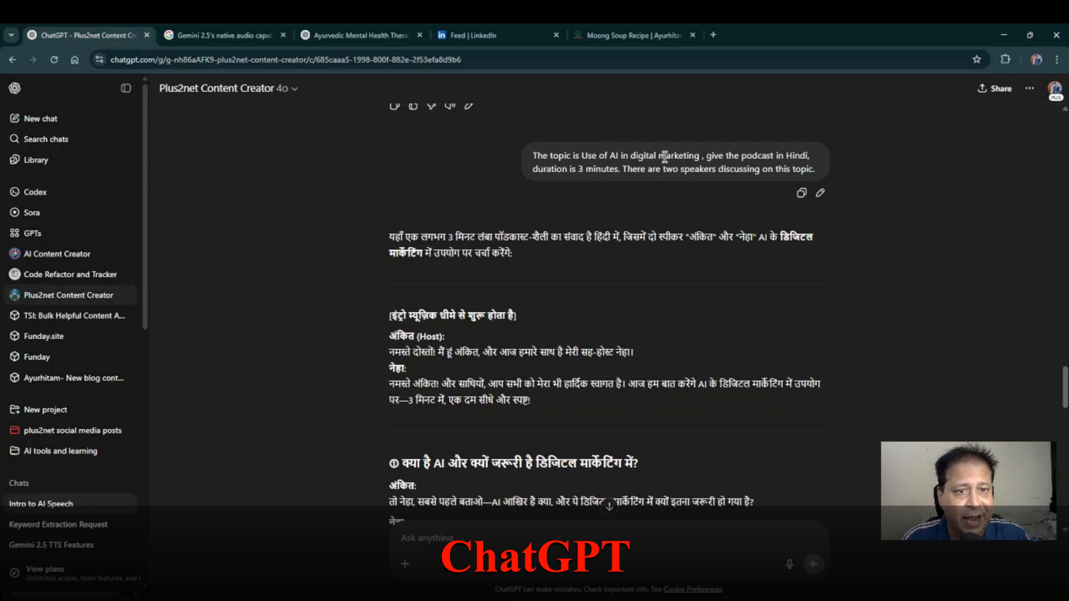
pyautogui.moveTo(506, 187)
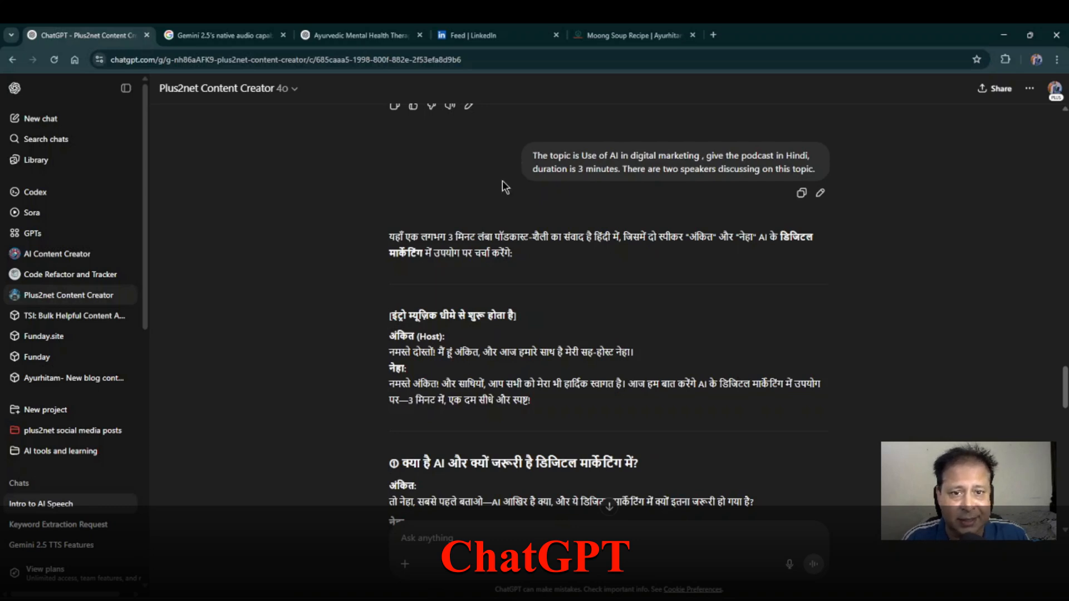
pyautogui.moveTo(621, 181)
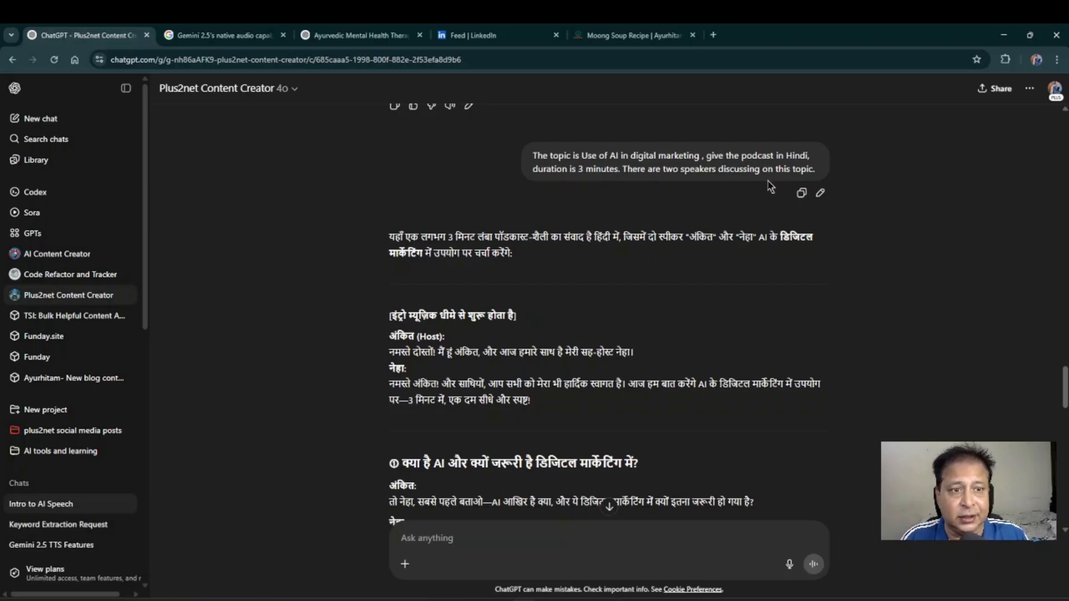
pyautogui.moveTo(386, 343)
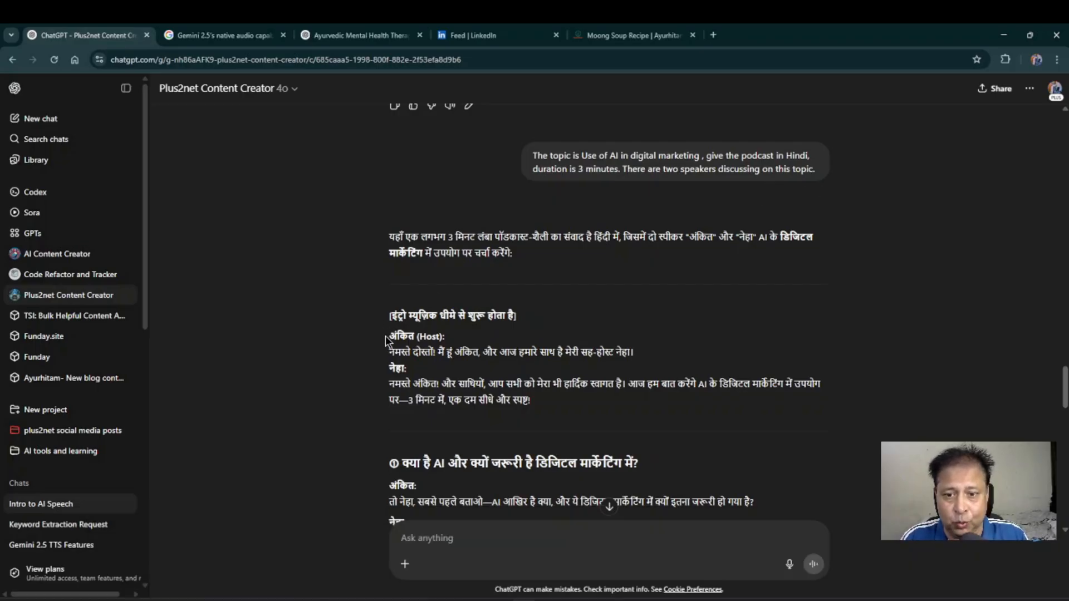
# Step: Select the Hindi podcast dialogue in ChatGPT and return to AI Studio
pyautogui.moveTo(384, 336); pyautogui.dragTo(464, 503)
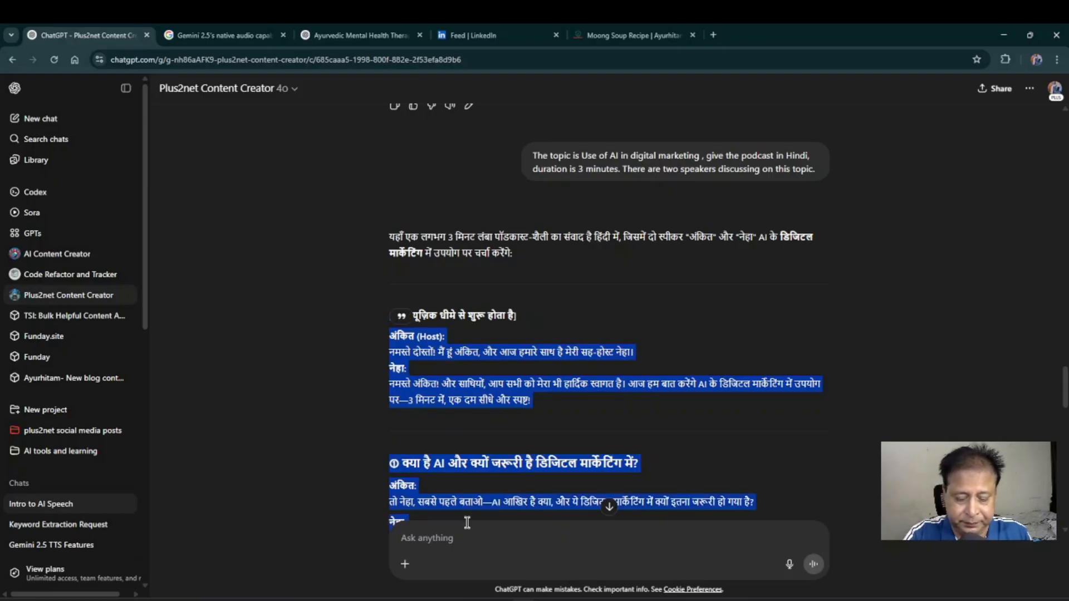
pyautogui.click(361, 35)
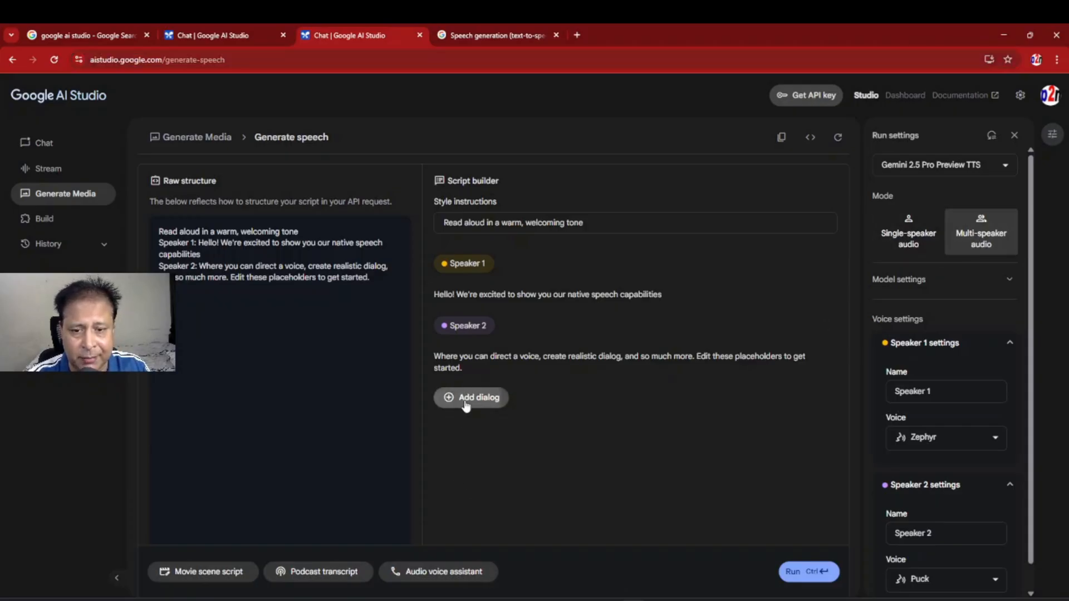
# Step: Add a dialog entry with the pasted Hindi script and name the speakers अंकित and नेहा
pyautogui.click(469, 397)
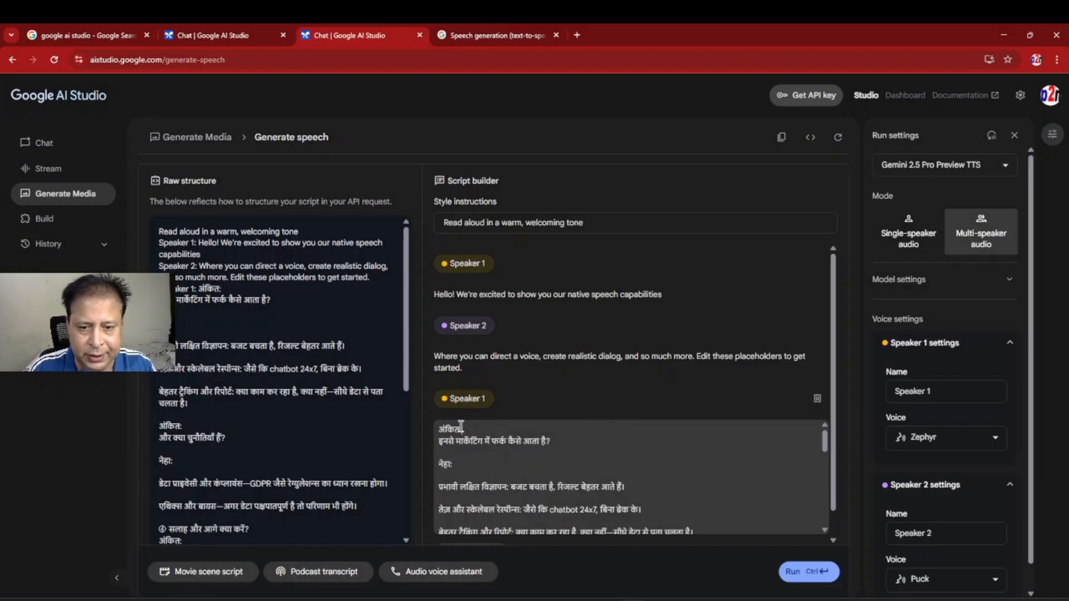
pyautogui.doubleClick(449, 429)
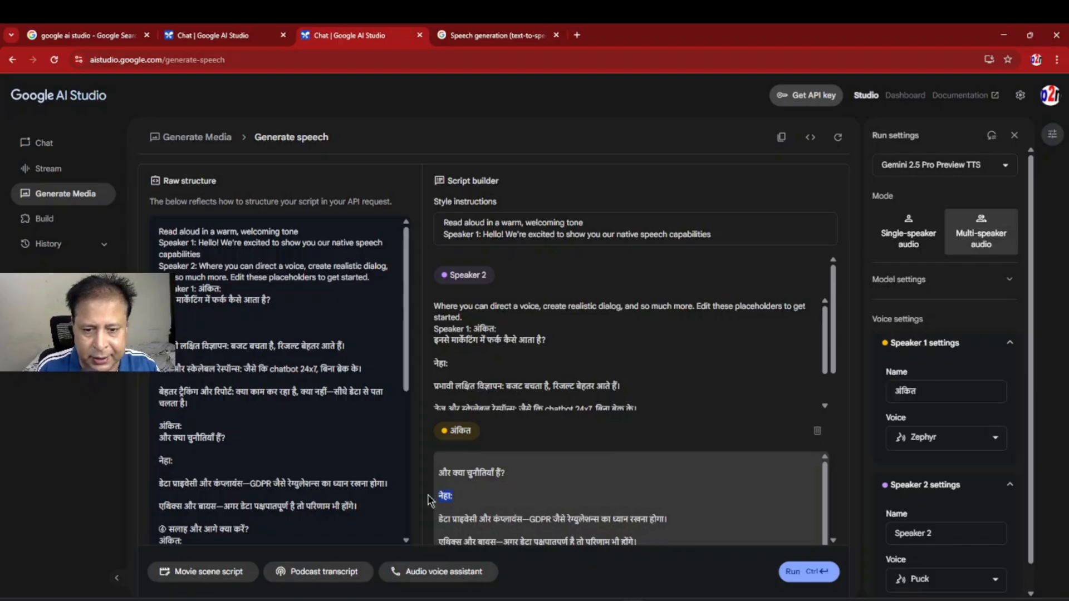
pyautogui.click(945, 533)
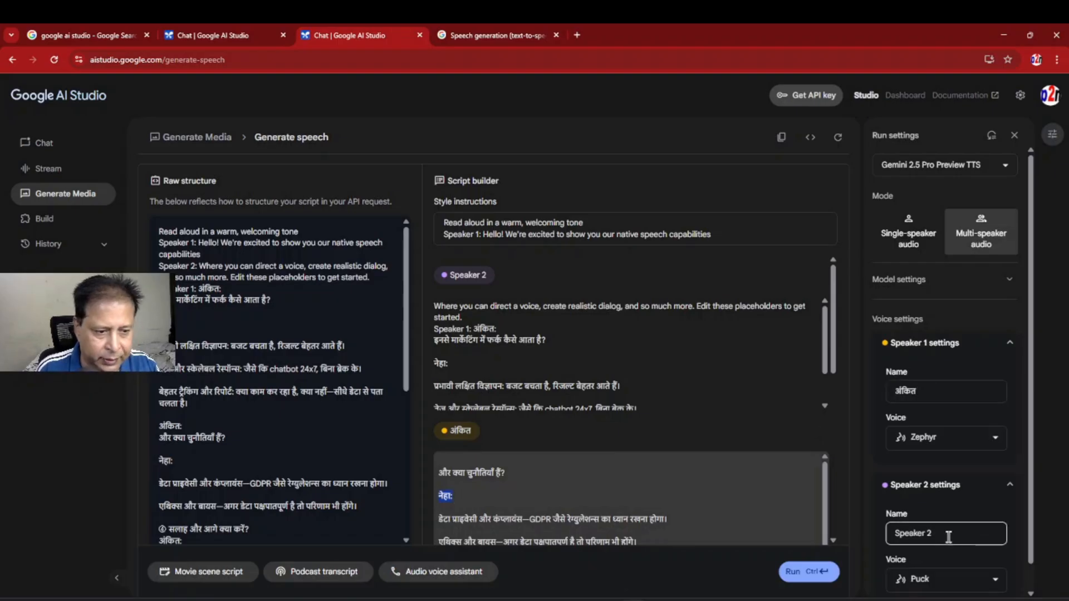
pyautogui.write('नेहा')
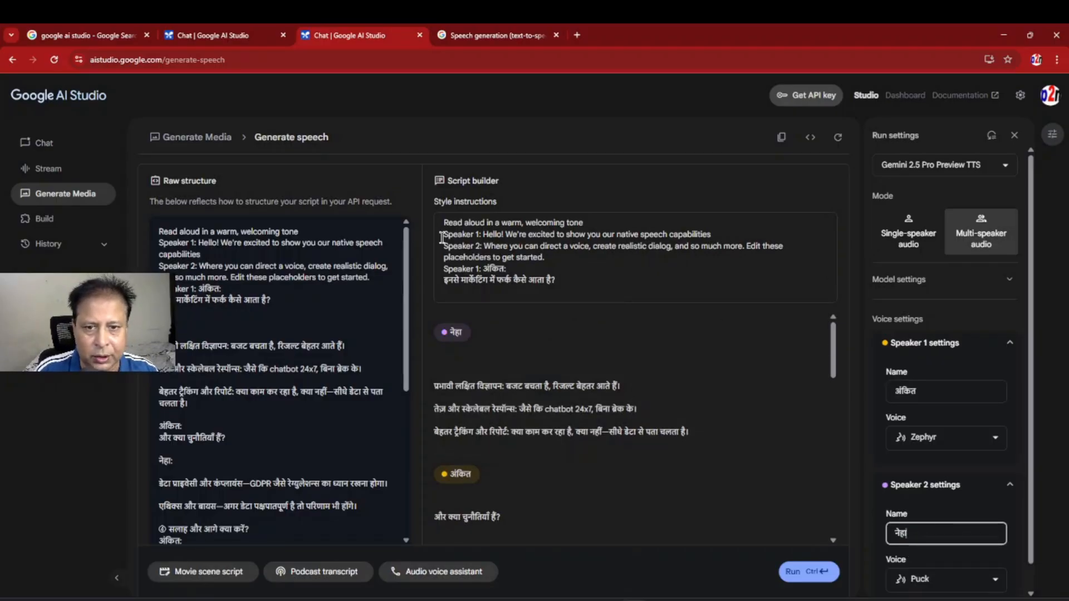
# Step: Remove the leftover placeholder lines from the style instructions
pyautogui.moveTo(443, 233); pyautogui.dragTo(556, 280)
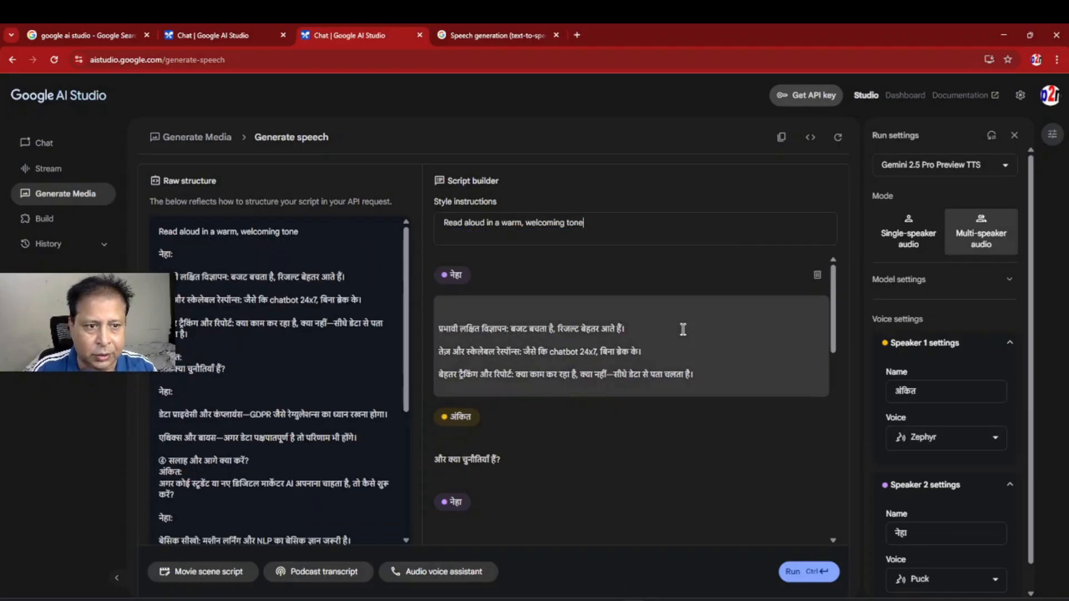
pyautogui.scroll(-3)
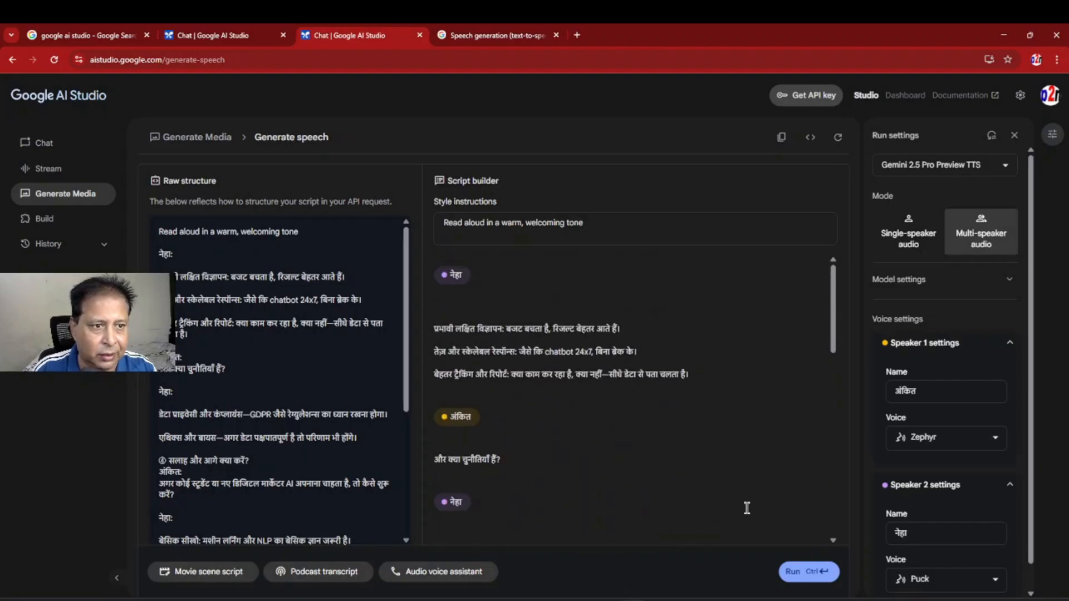
pyautogui.moveTo(809, 571)
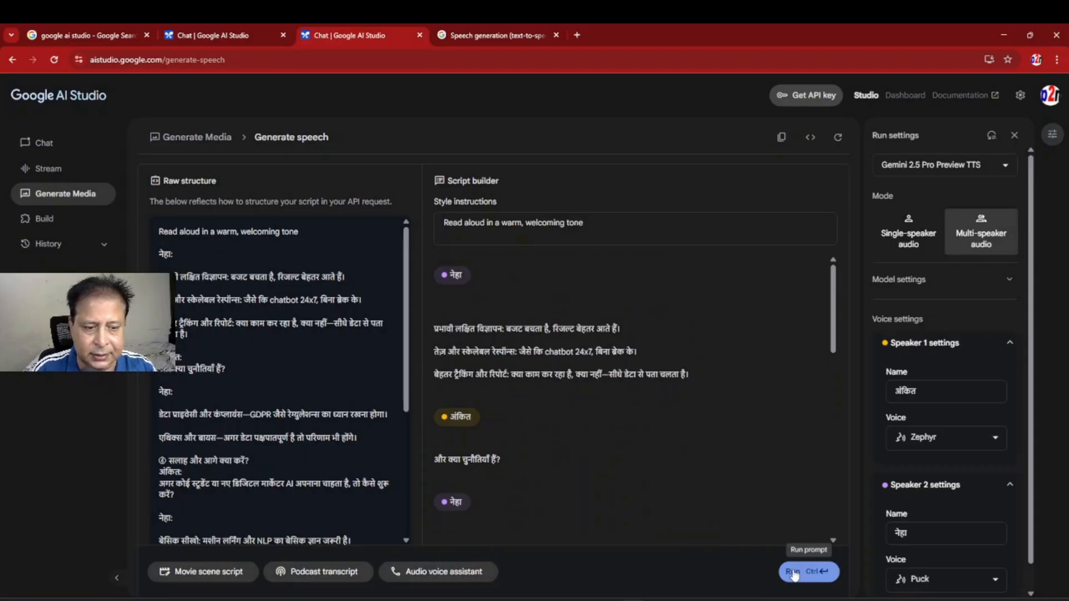
# Step: Run generation to produce the two-speaker Hindi podcast audio
pyautogui.click(808, 571)
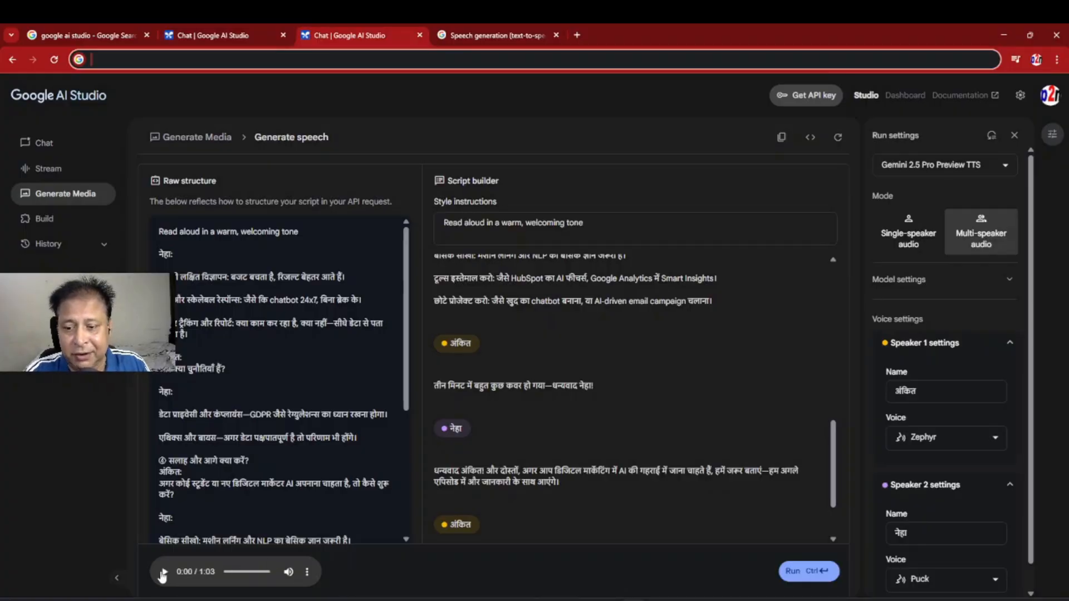
# Step: Play the 1:03 Hindi podcast clip and pause it around 0:30
pyautogui.click(164, 571)
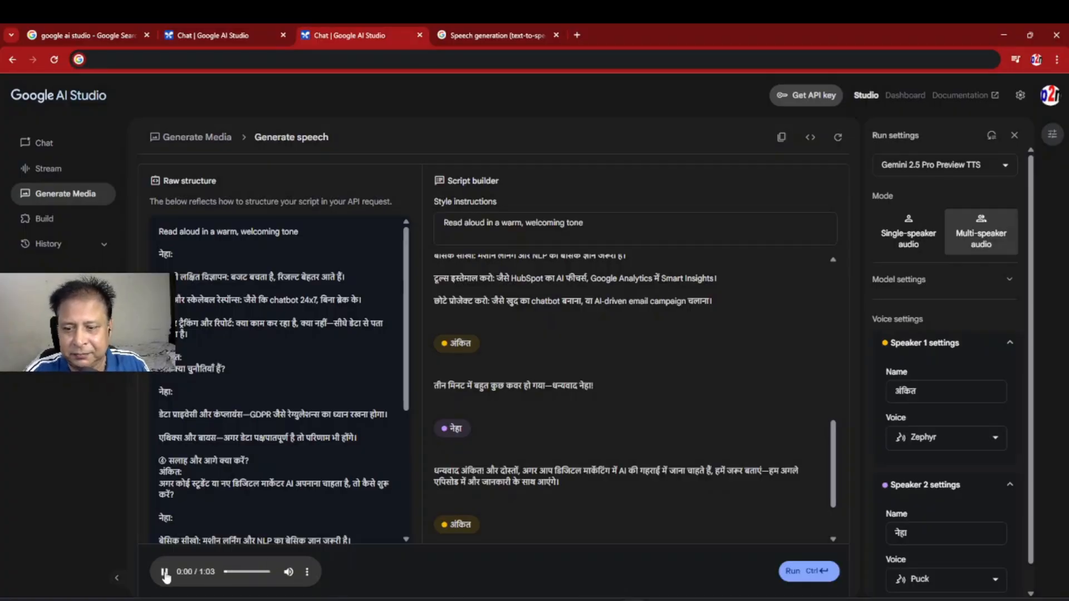
pyautogui.click(163, 572)
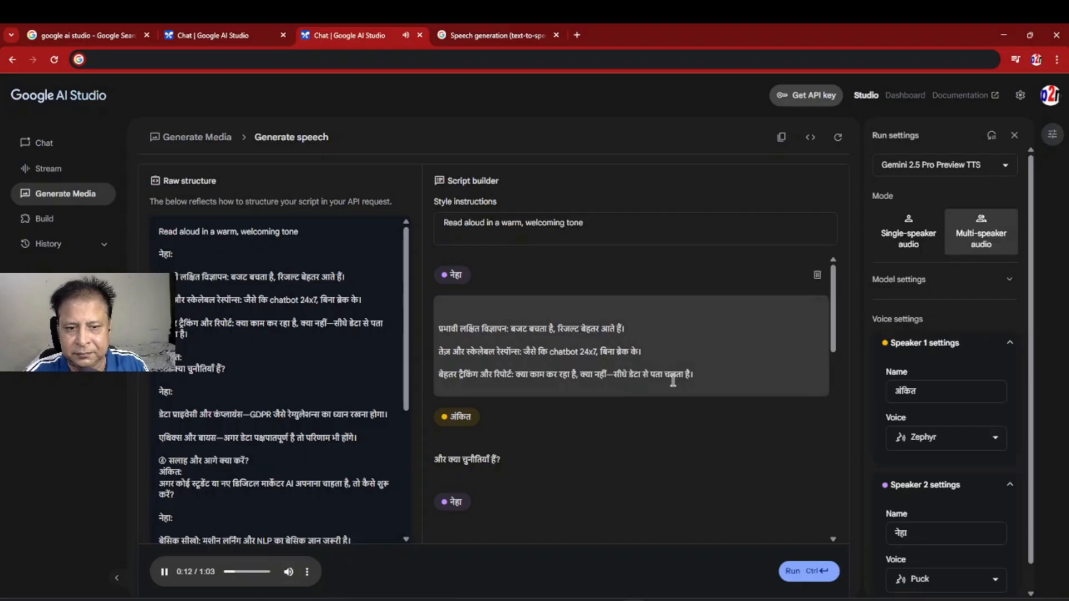
pyautogui.moveTo(715, 403)
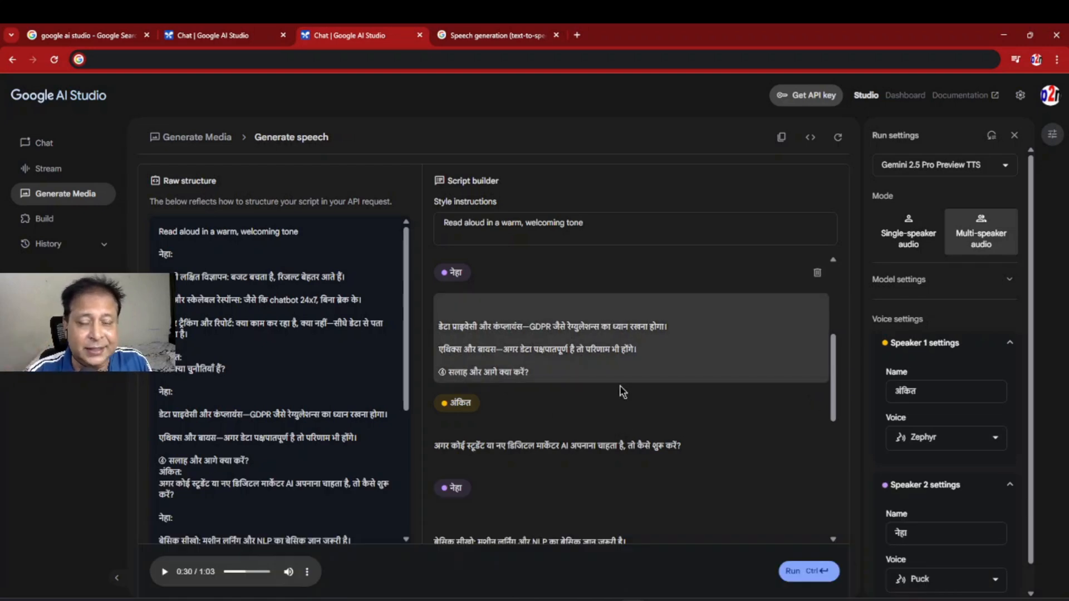
pyautogui.scroll(-3)
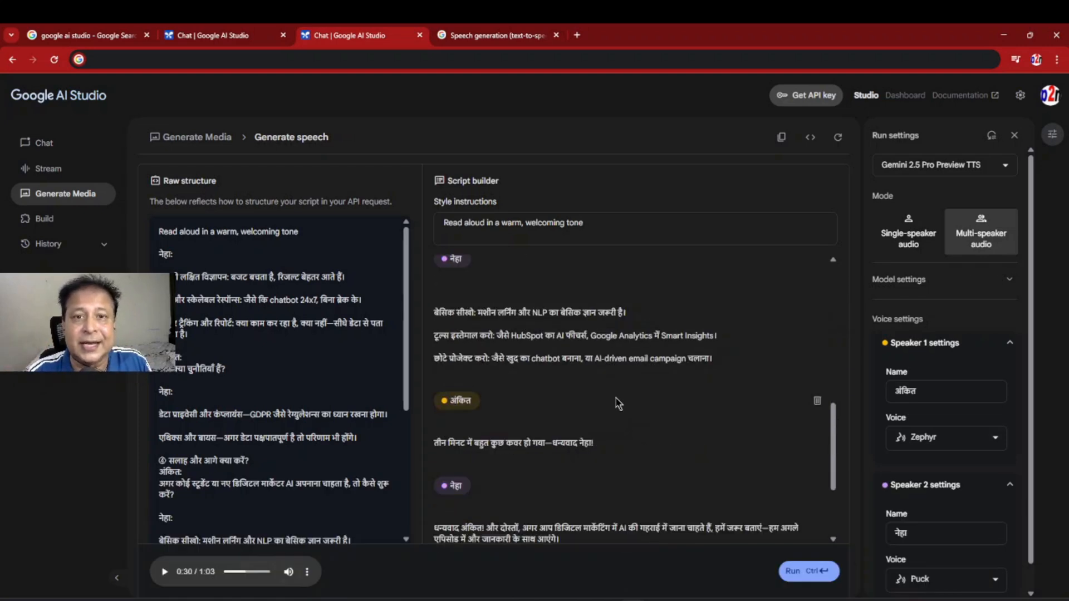